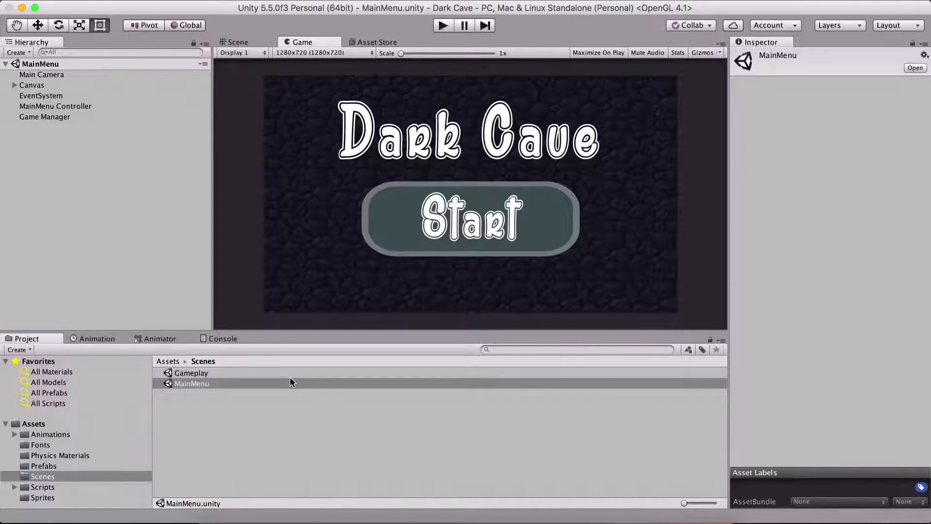
pyautogui.moveTo(297, 378)
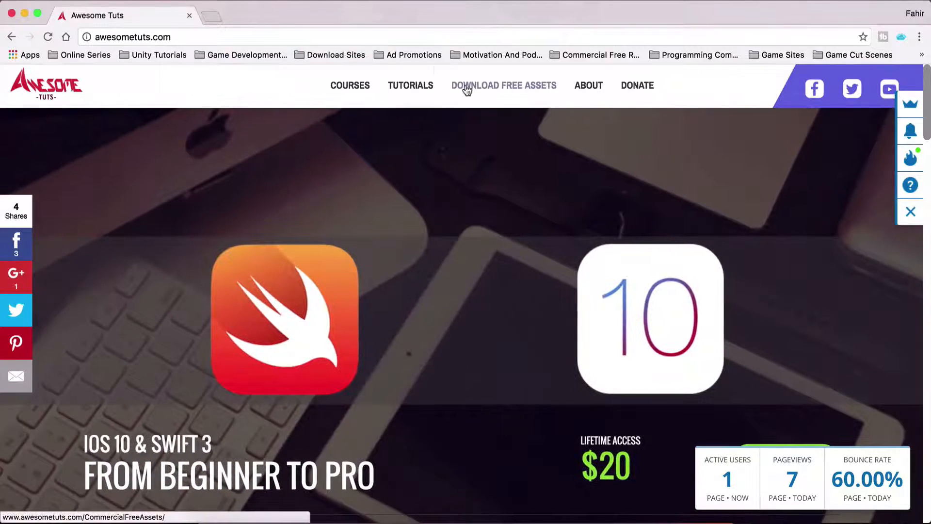
# Step: Go to the Download Free Assets page on awesometuts.com
pyautogui.click(504, 85)
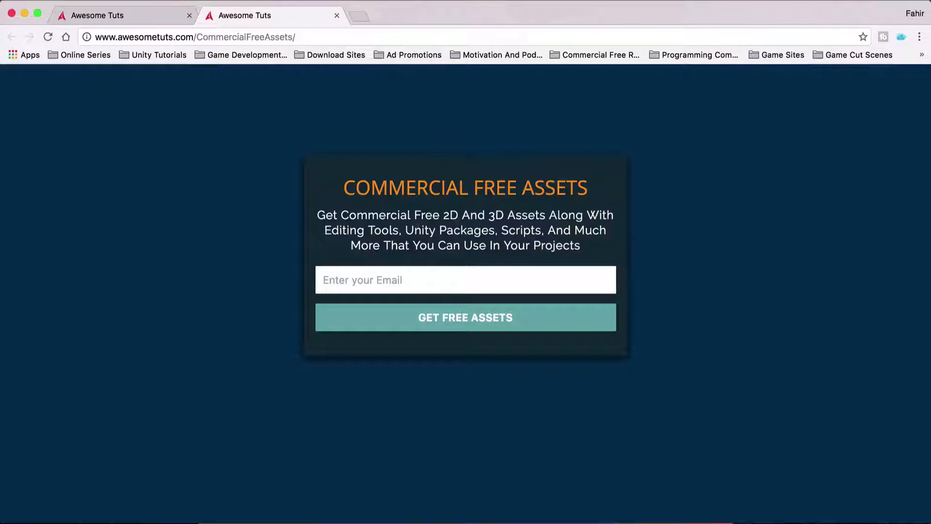
pyautogui.moveTo(425, 165)
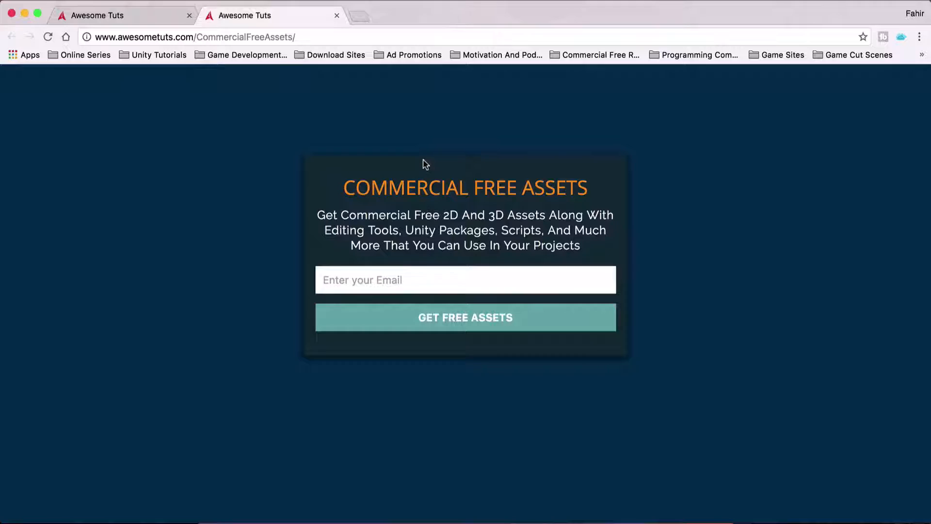
pyautogui.moveTo(348, 77)
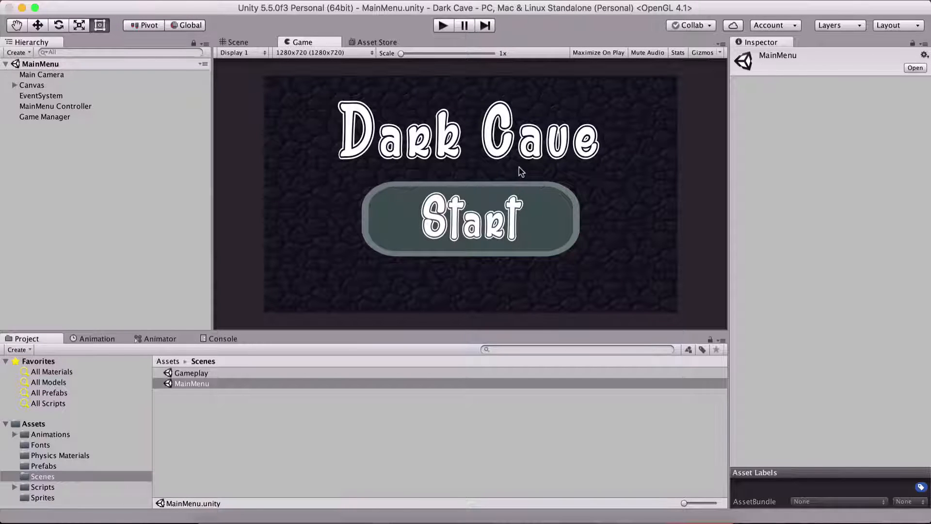
pyautogui.moveTo(350, 487)
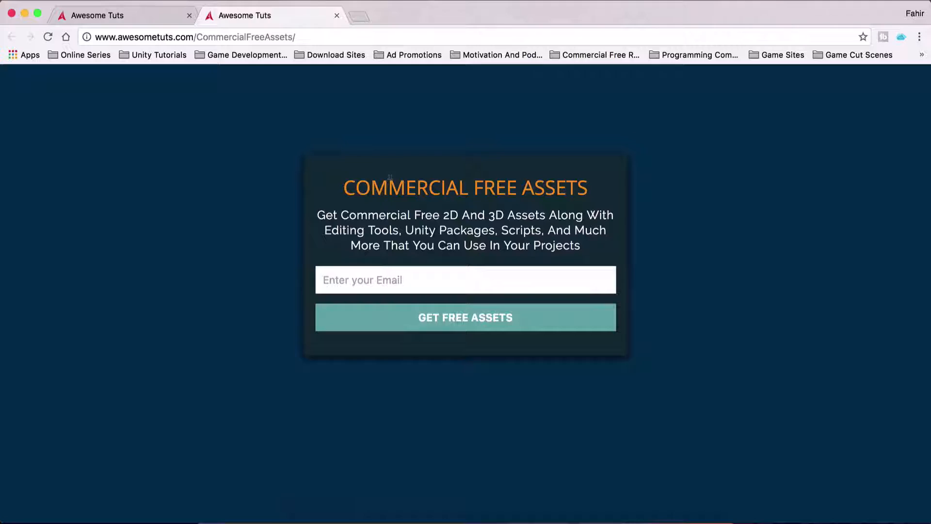
pyautogui.moveTo(316, 191)
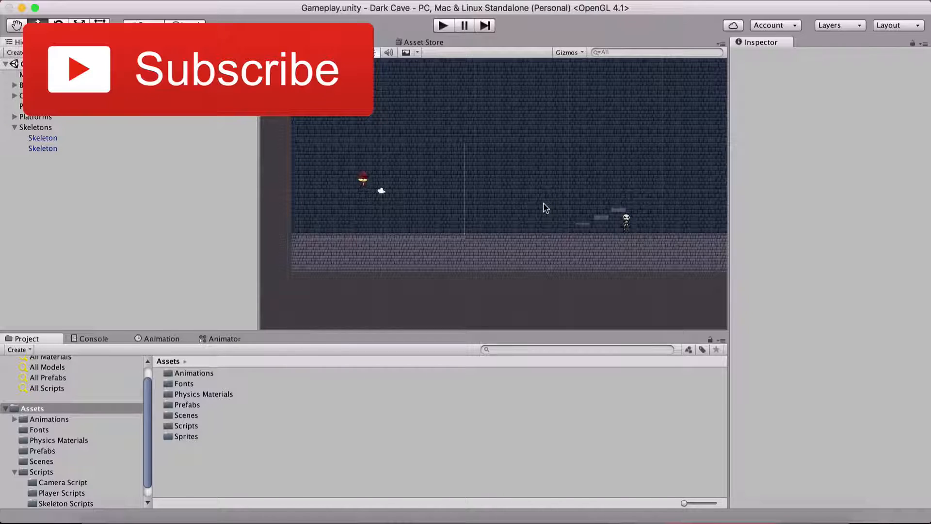
# Step: Bring the Diamond 1 and Diamond 2 sprites into the scene on the Collectables sorting layer
pyautogui.click(187, 436)
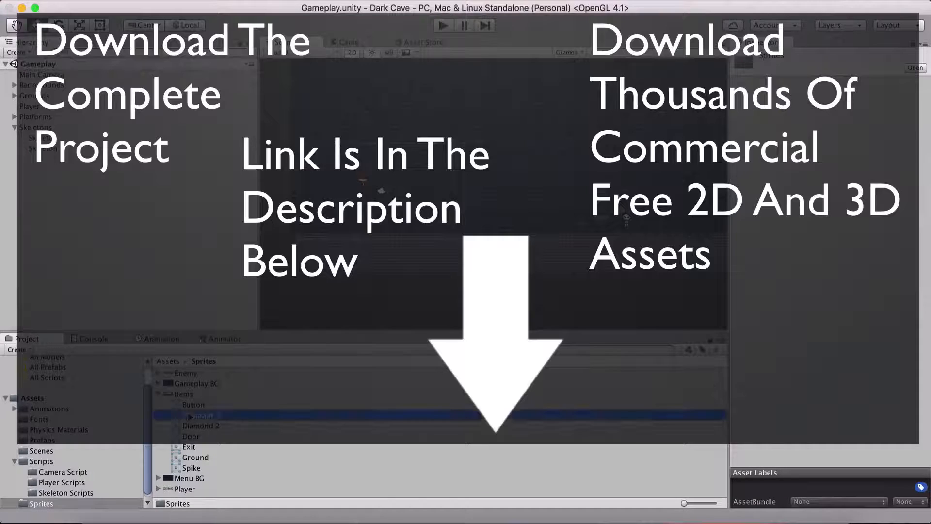
pyautogui.click(202, 415)
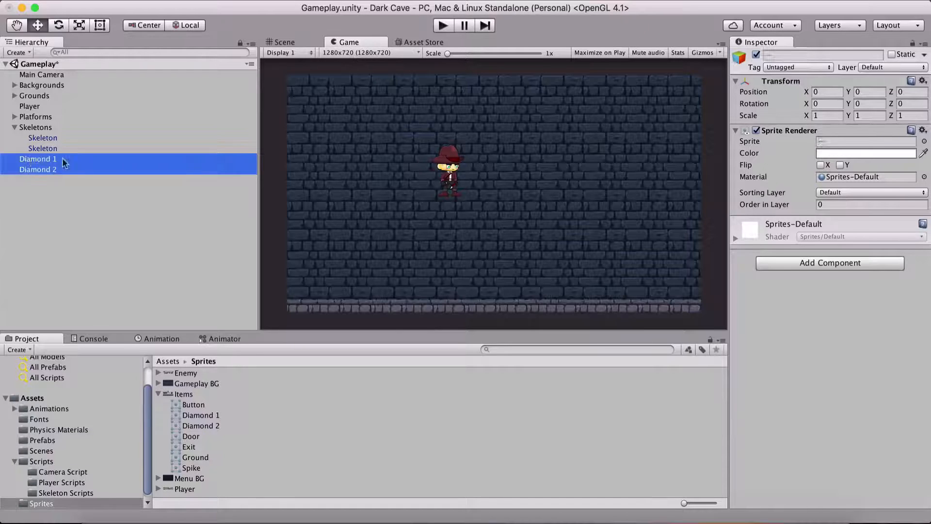
pyautogui.click(871, 192)
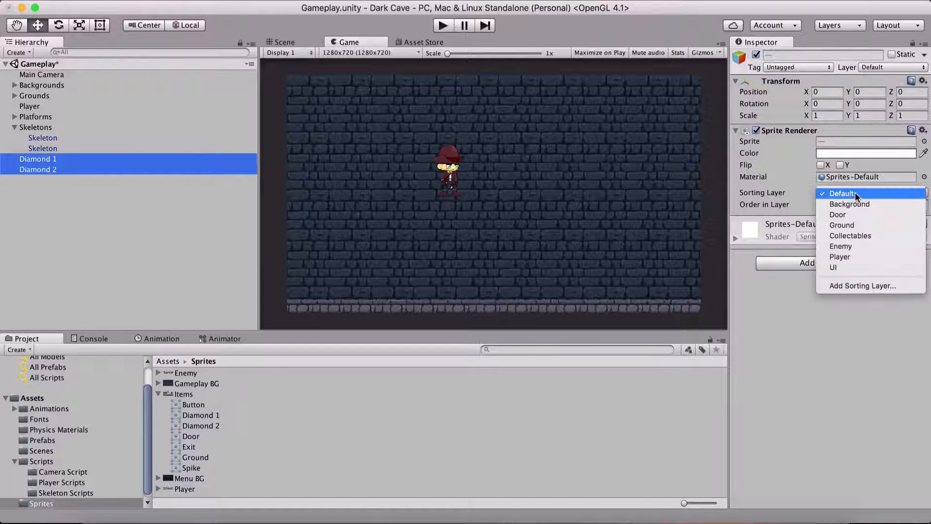
pyautogui.click(850, 234)
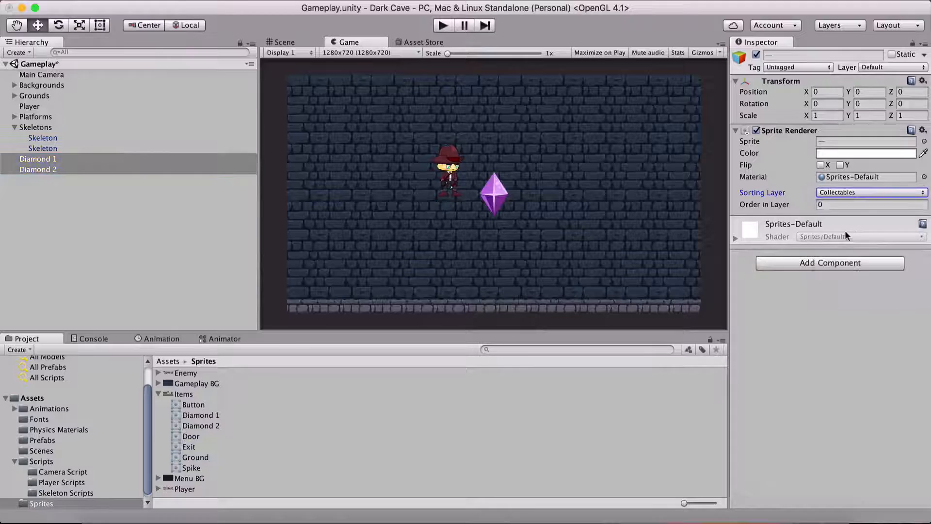
pyautogui.moveTo(382, 127)
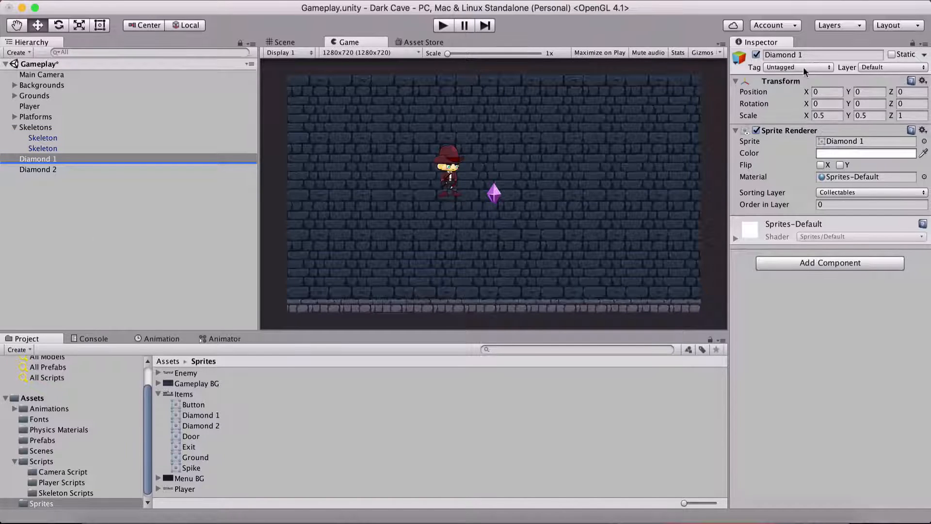
# Step: Add a new project tag named Collectable in Tags & Layers
pyautogui.click(799, 67)
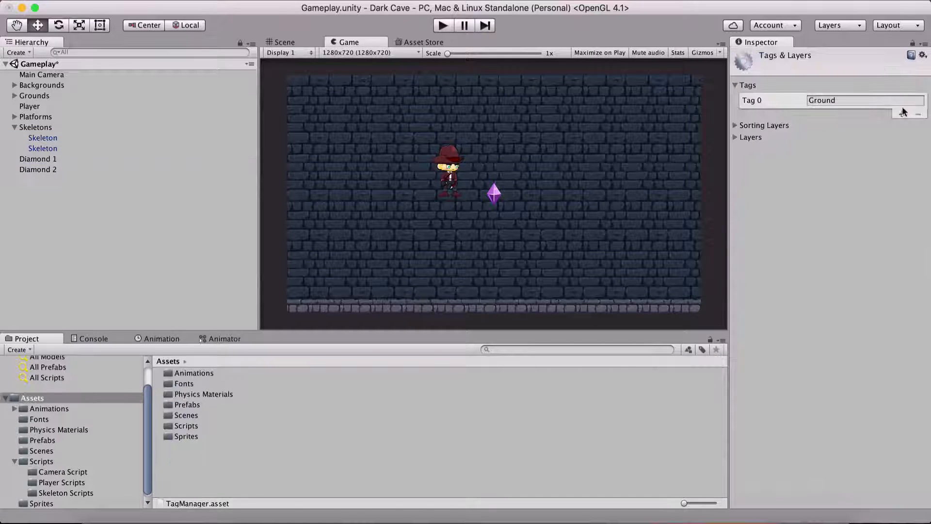
pyautogui.click(902, 110)
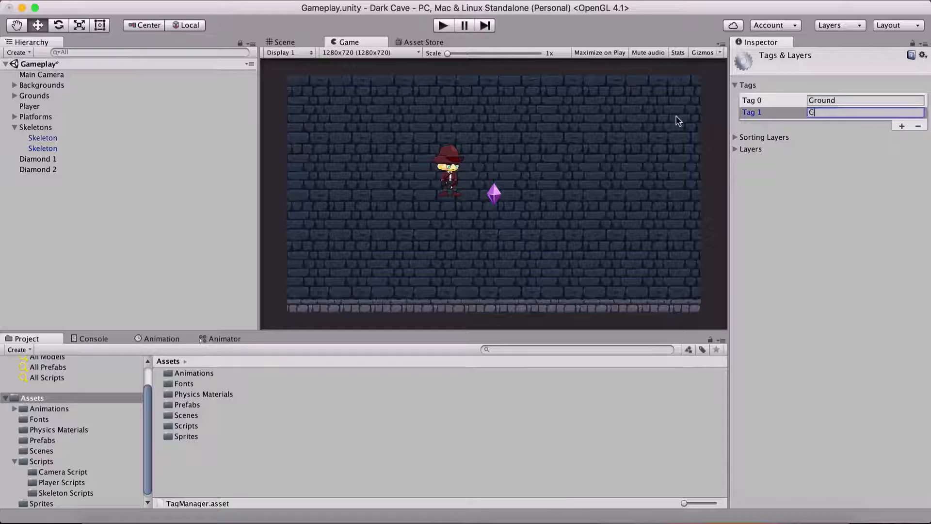
pyautogui.write('ollectable')
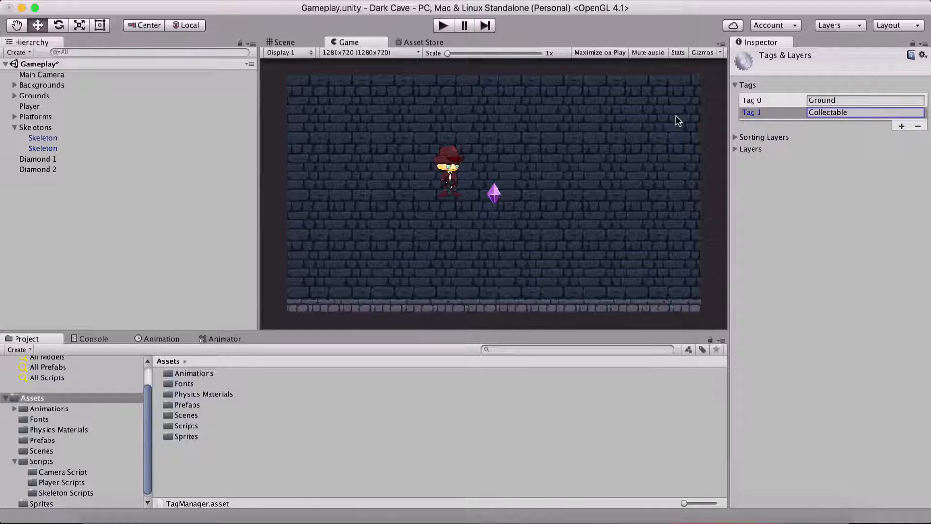
pyautogui.click(37, 158)
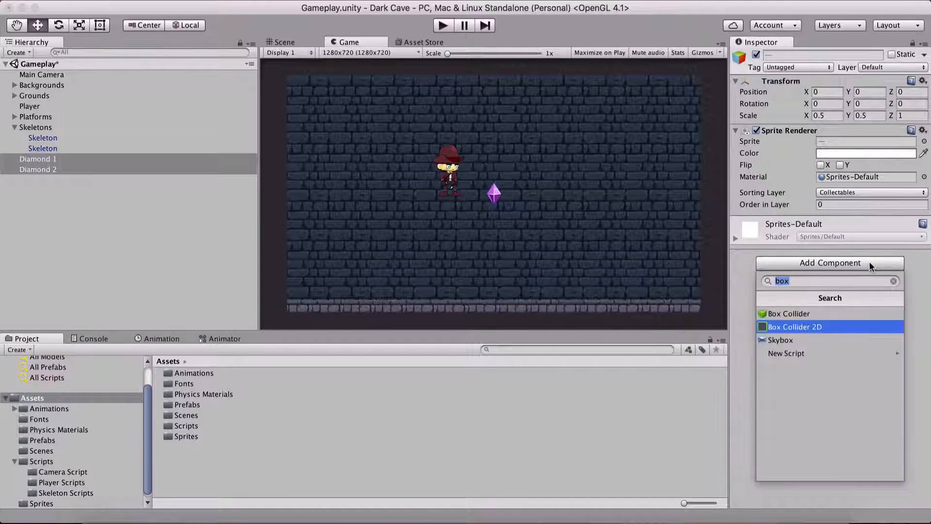
# Step: Give both diamonds a Box Collider 2D with Is Trigger enabled
pyautogui.click(794, 327)
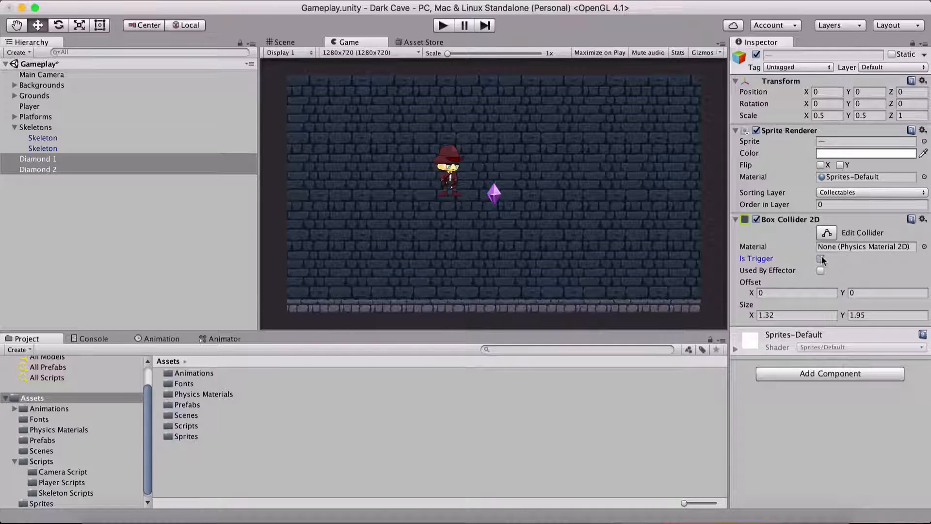
pyautogui.click(821, 259)
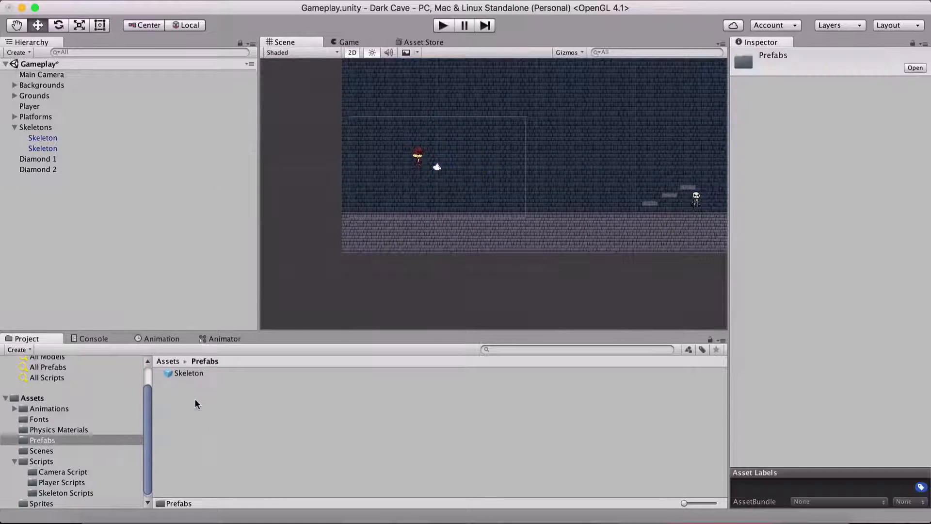
# Step: Make the diamonds prefabs and group them under a new Collectables object
pyautogui.click(37, 158)
pyautogui.write('Collec')
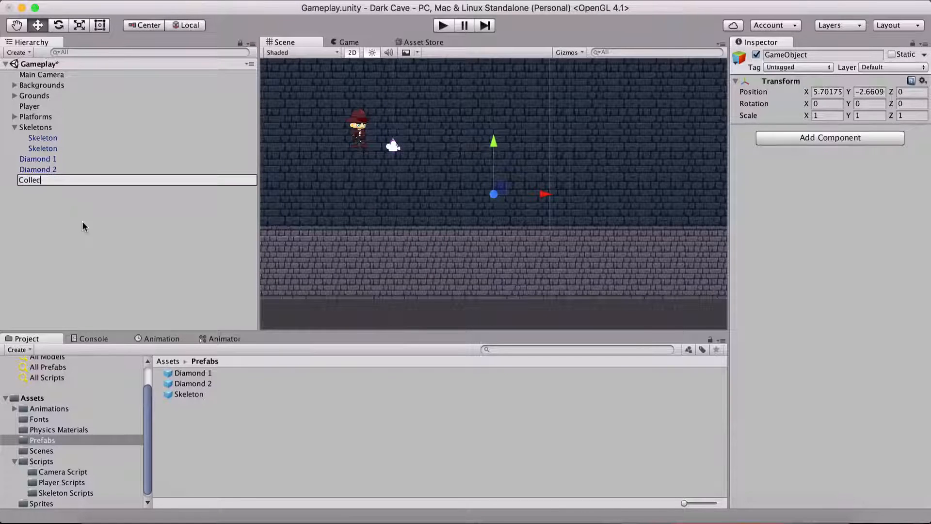
pyautogui.press('Return')
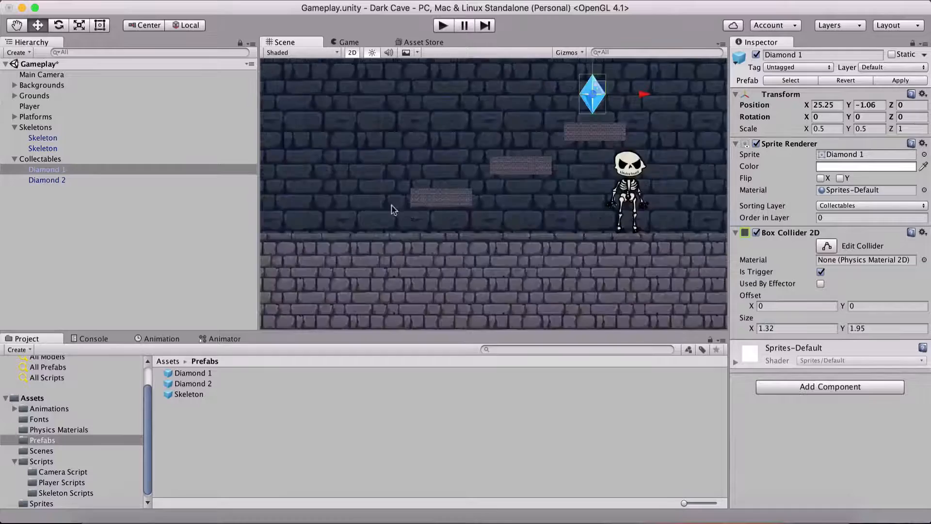
# Step: Position Diamond 1, Diamond 2 and their copies along the platforms and ground
pyautogui.click(46, 181)
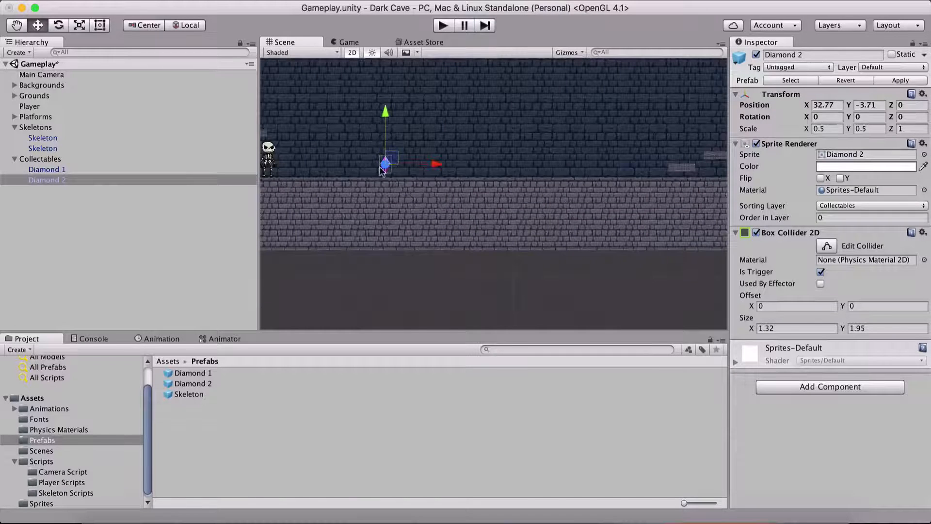
pyautogui.click(47, 169)
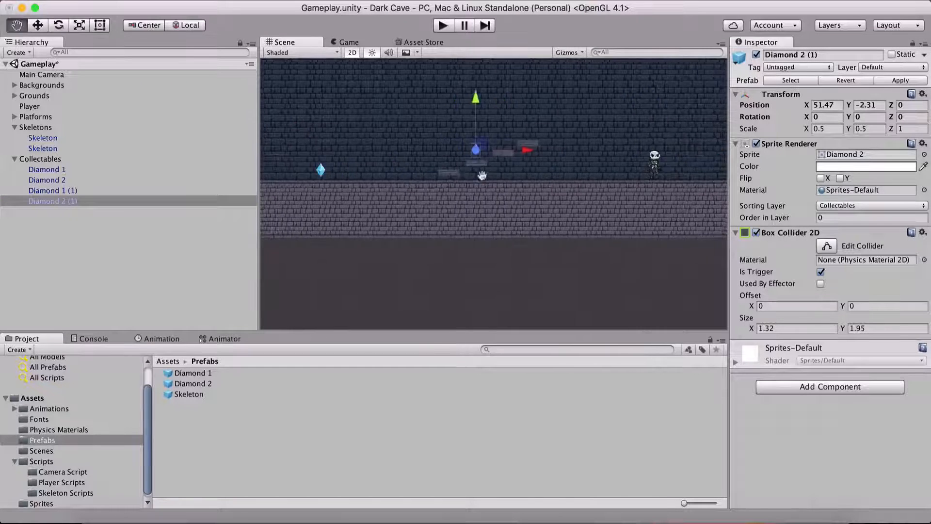
pyautogui.click(47, 180)
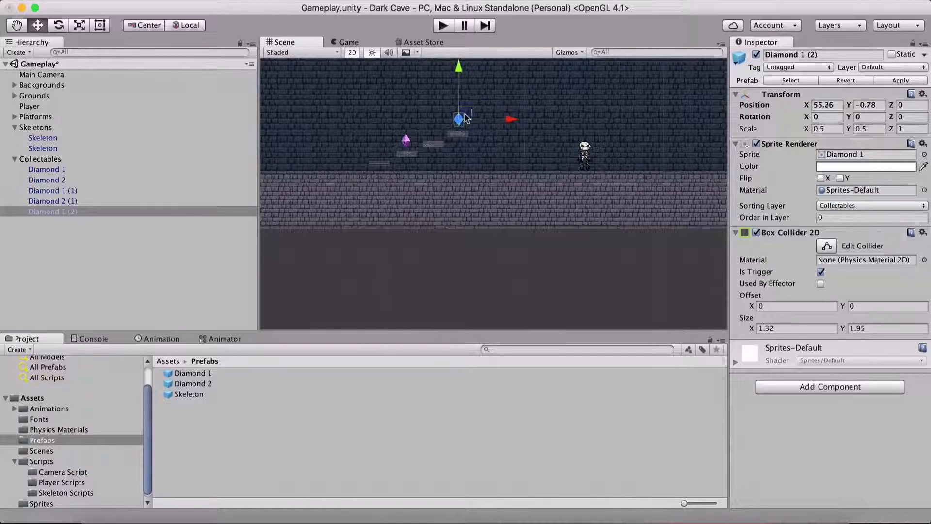
pyautogui.click(53, 221)
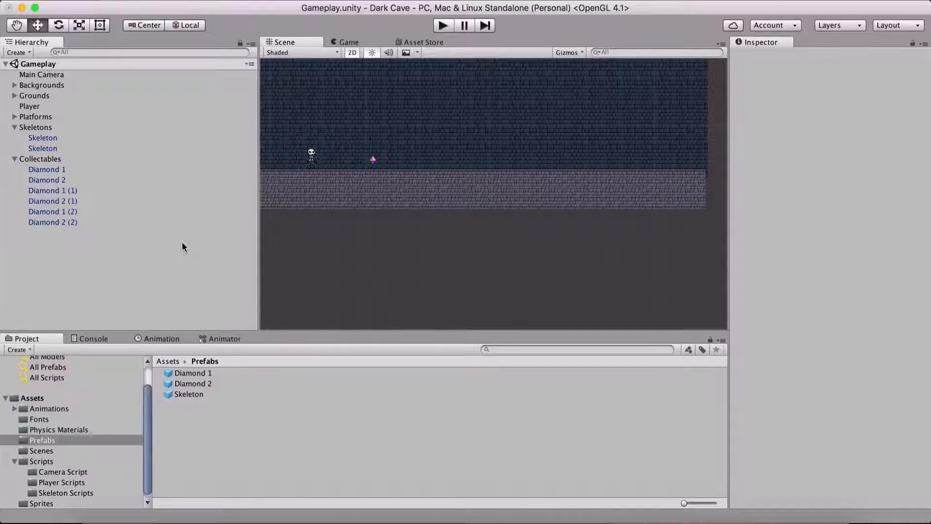
pyautogui.click(442, 25)
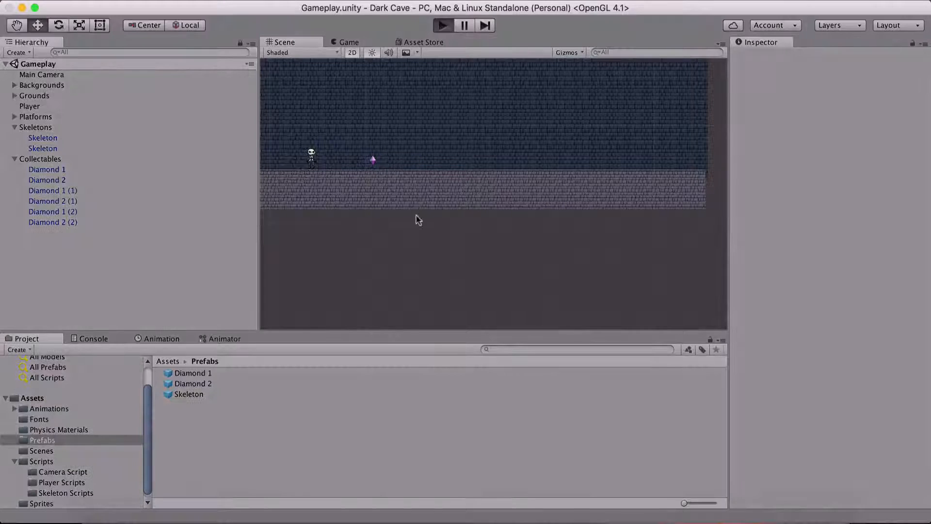
pyautogui.click(442, 25)
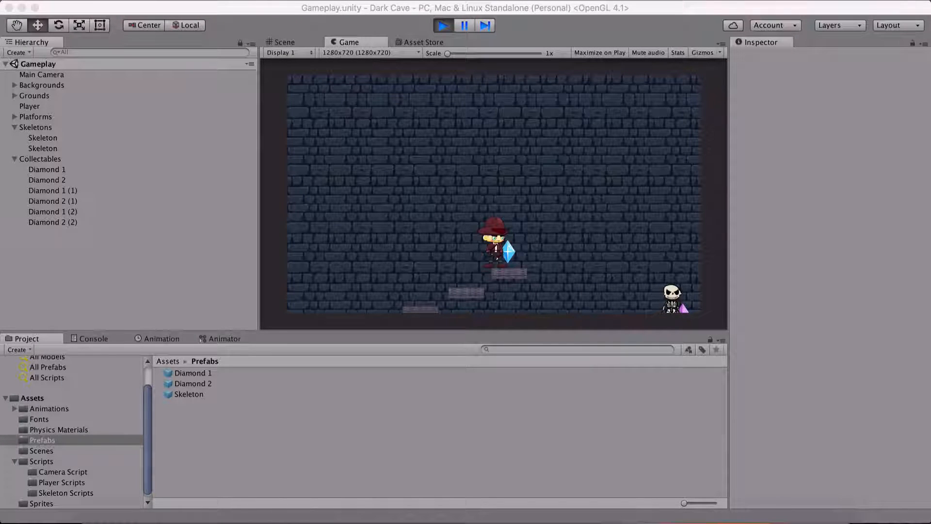
pyautogui.click(52, 201)
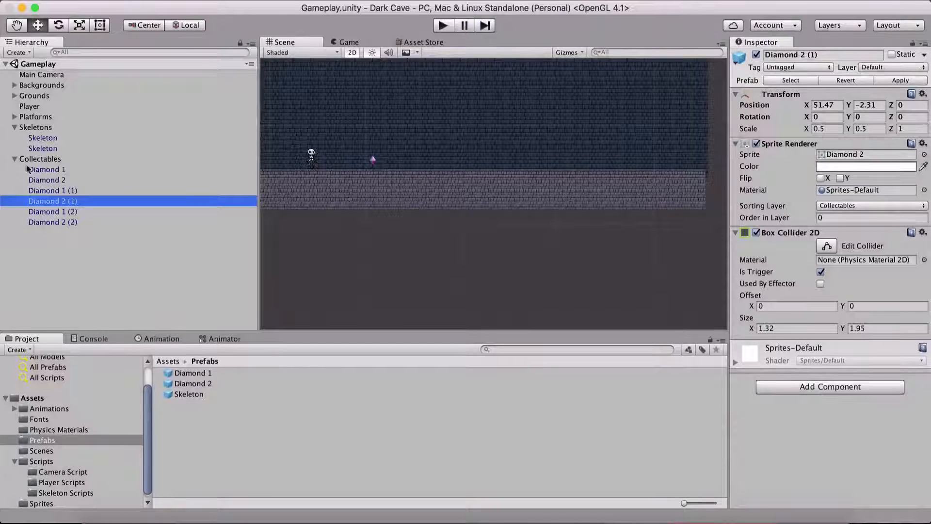
pyautogui.click(30, 106)
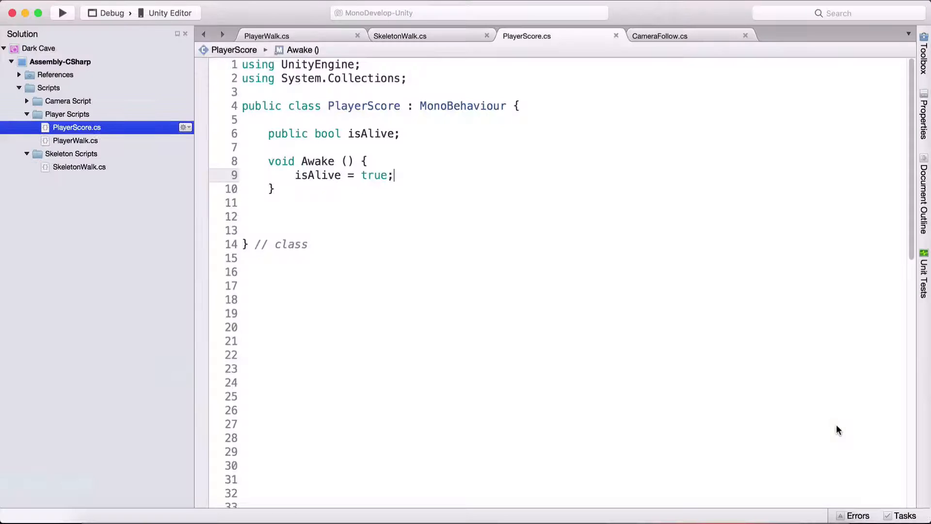
pyautogui.moveTo(580, 348)
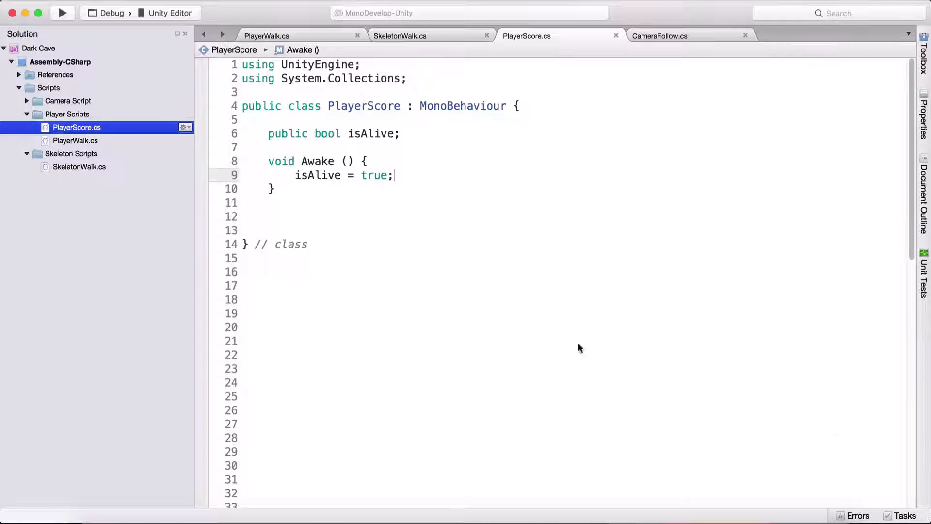
# Step: Write void OnTriggerEnter2D(Collider2D target) with an if check for target.tag == "Collectable"
pyautogui.write('void')
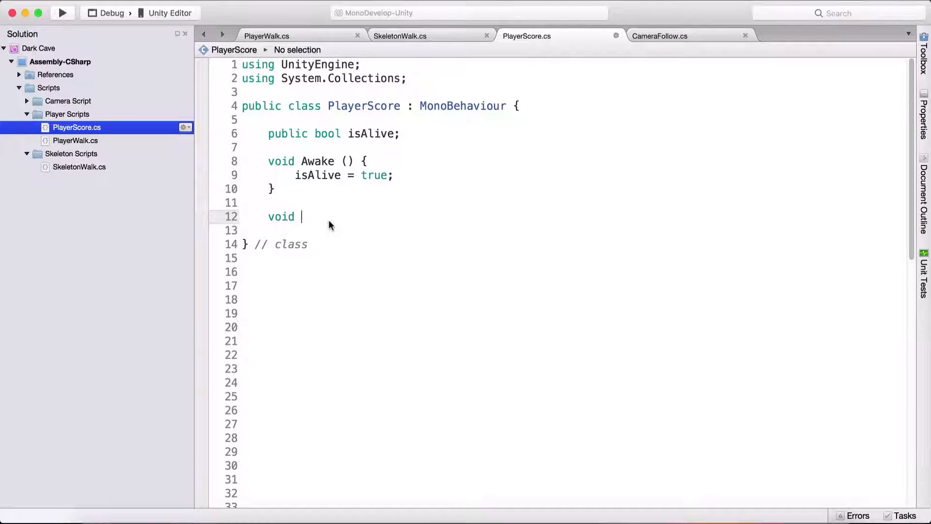
pyautogui.write('OnTrigger')
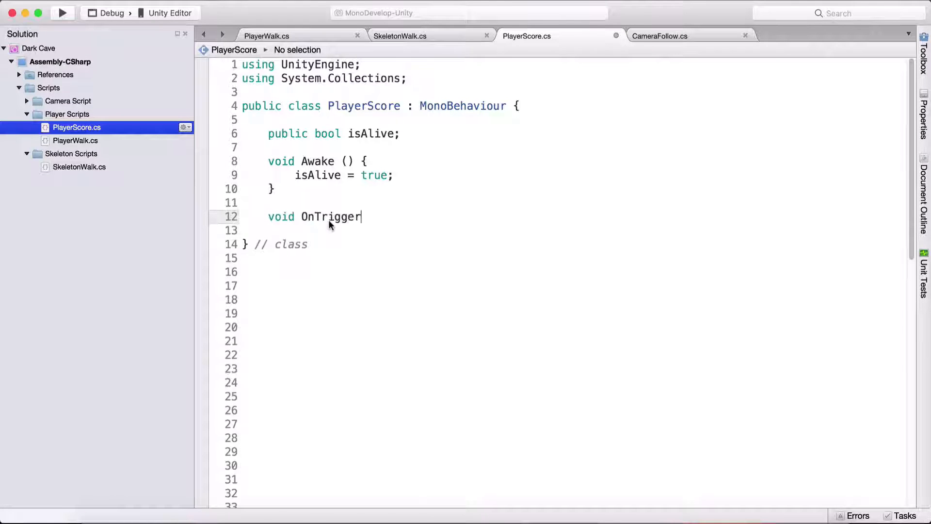
pyautogui.write('Enter2d')
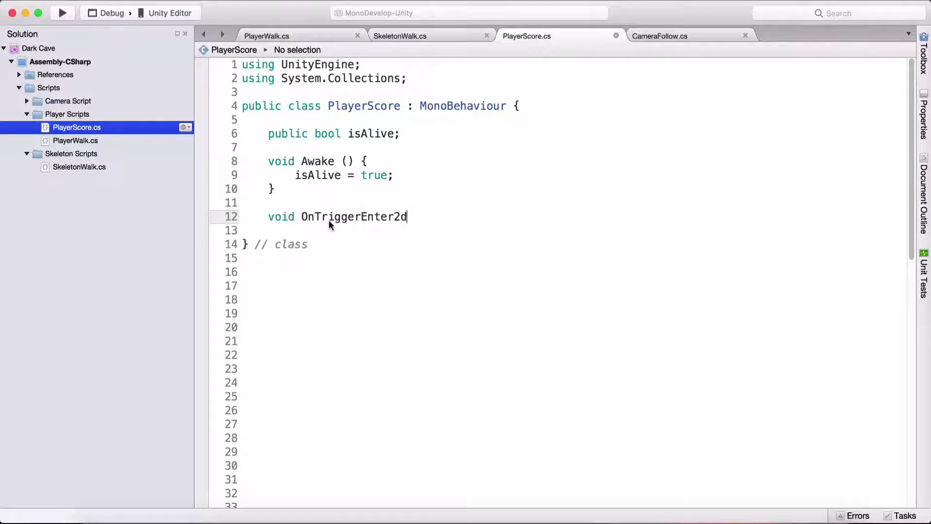
pyautogui.write('D(Collider2D target) {')
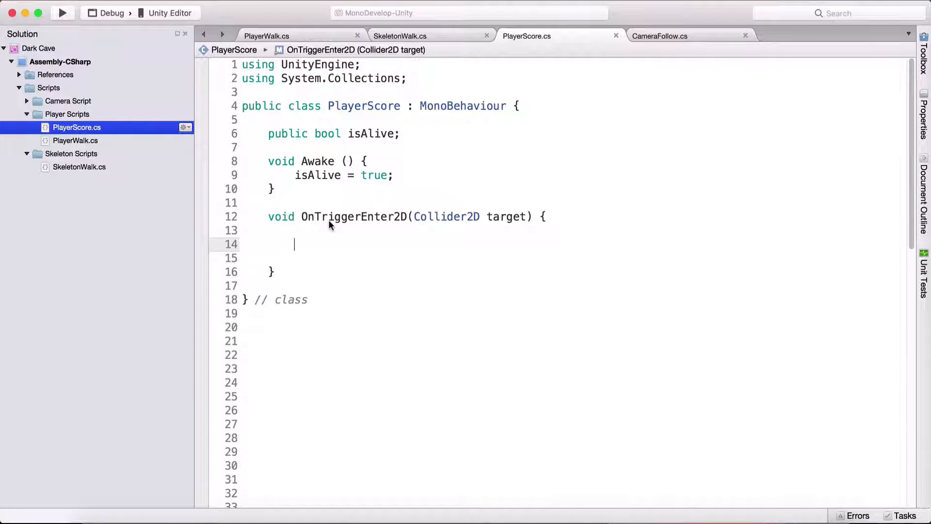
pyautogui.write('if(')
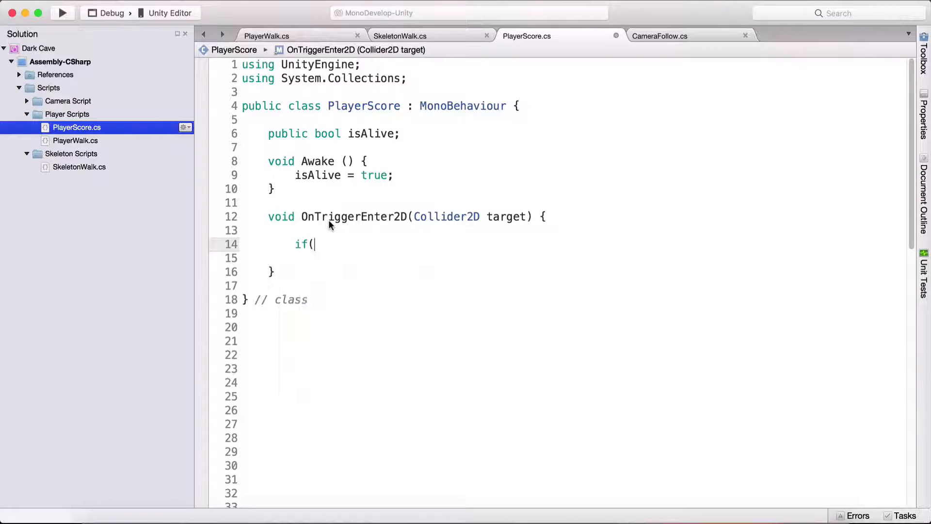
pyautogui.write('target.tag == "')
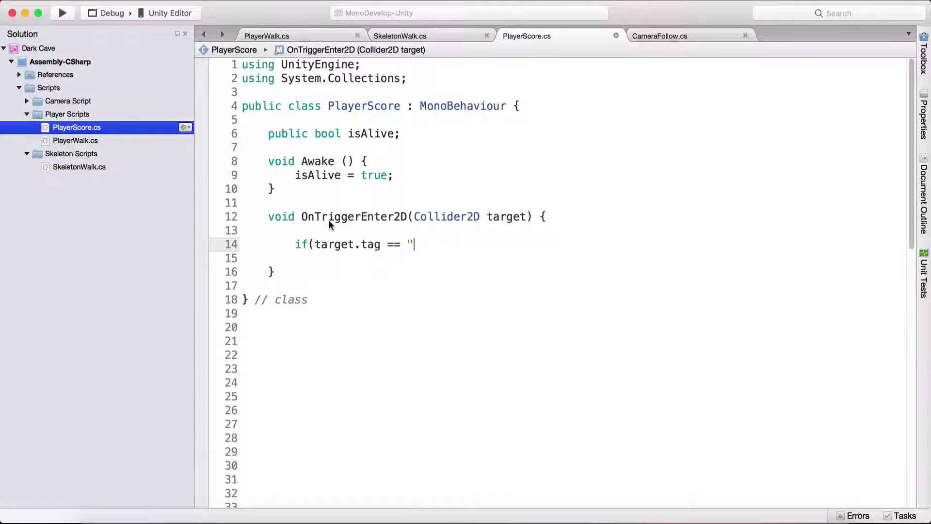
pyautogui.write('Collectable')
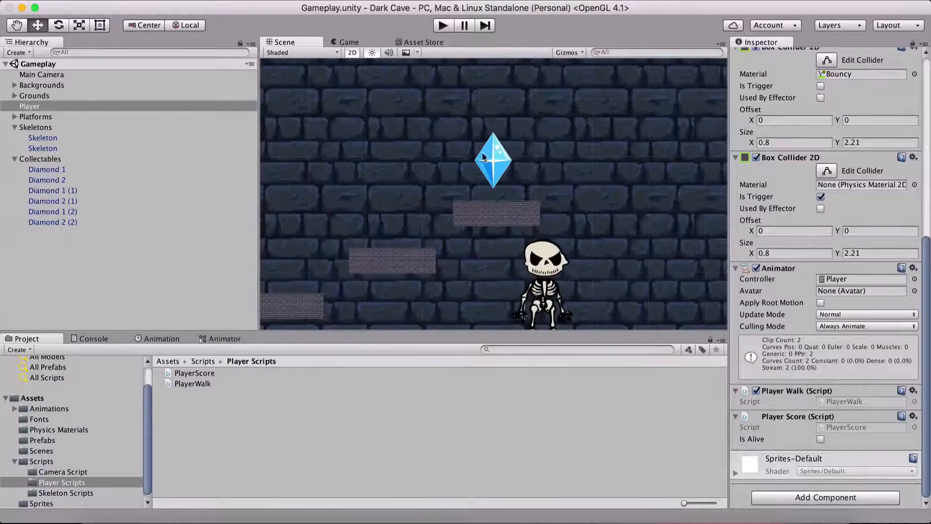
pyautogui.click(47, 168)
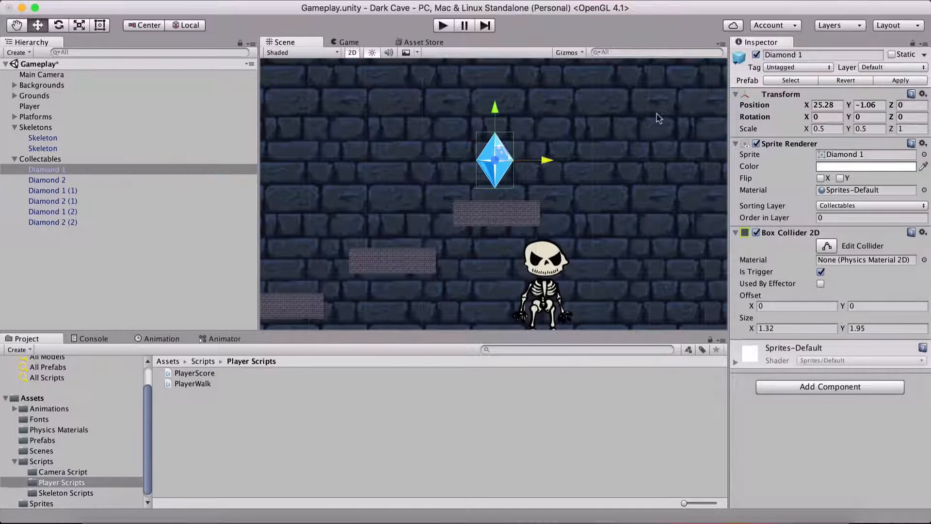
pyautogui.click(757, 55)
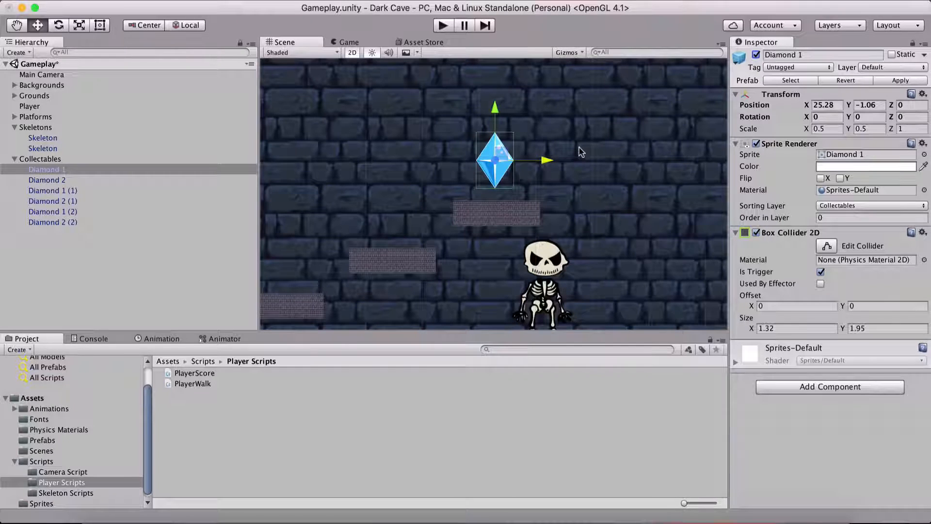
pyautogui.moveTo(482, 65)
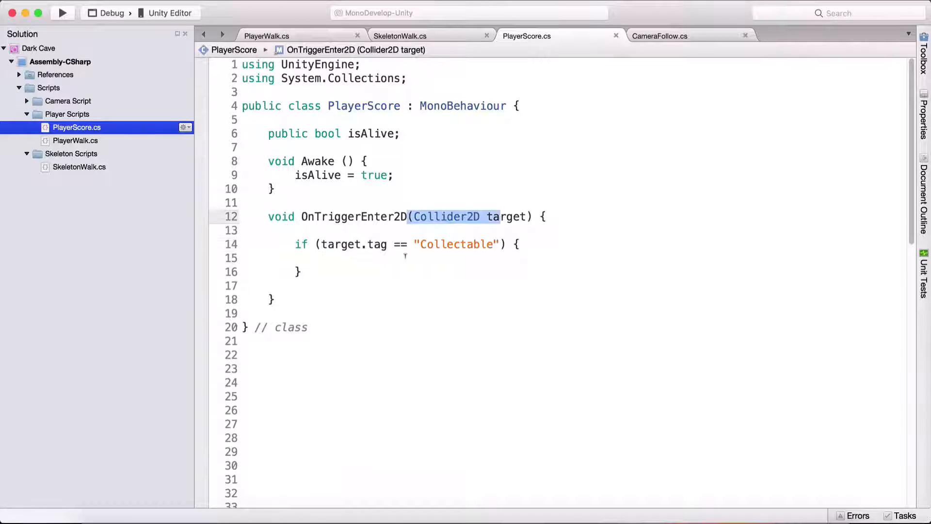
# Step: Add target.gameObject.SetActive(false) inside the check and run a play test in Unity
pyautogui.write('target')
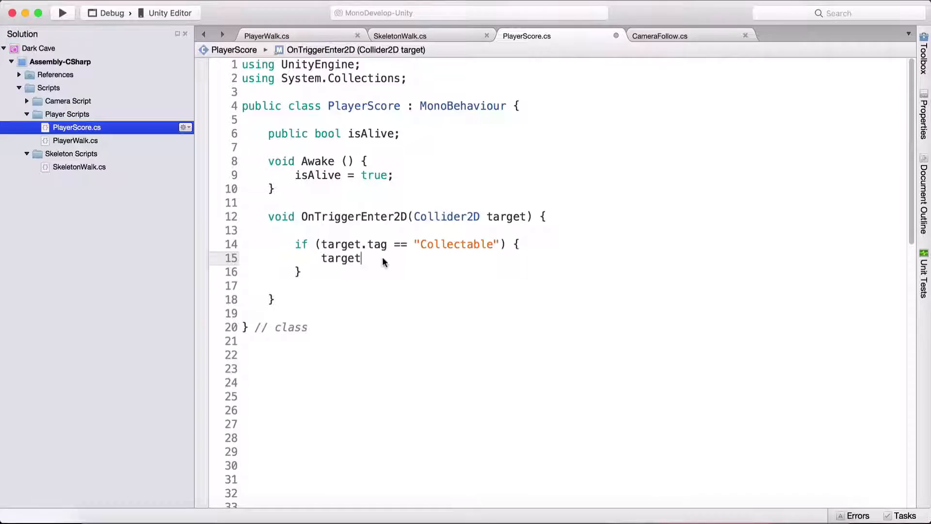
pyautogui.write('.gameObject')
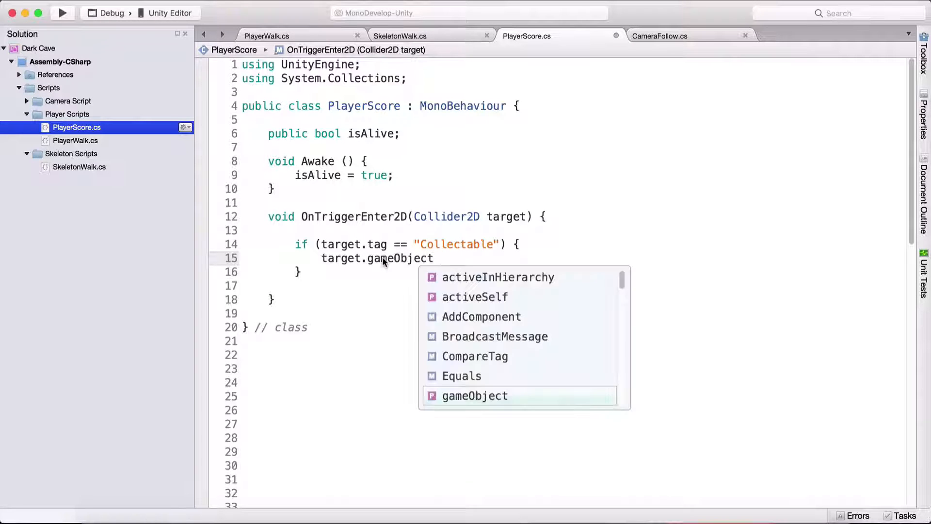
pyautogui.write('.SetActive(false')
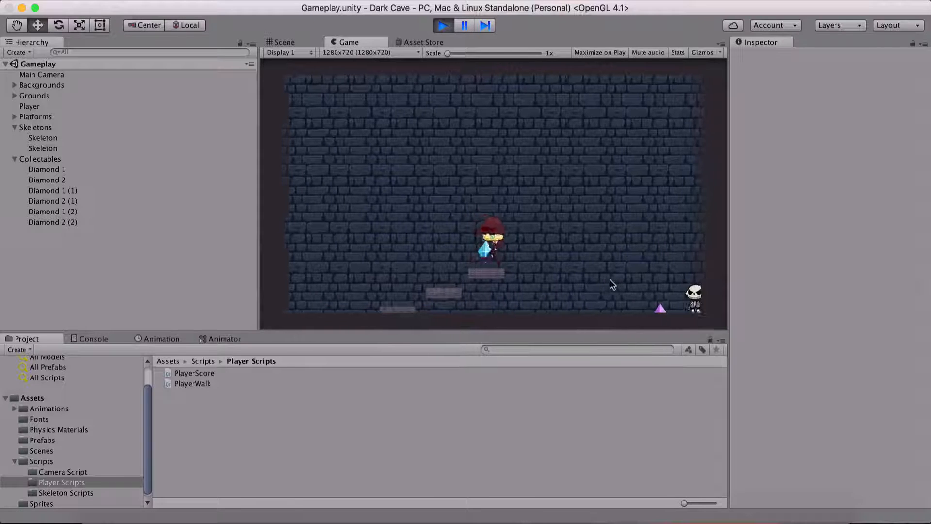
pyautogui.click(443, 25)
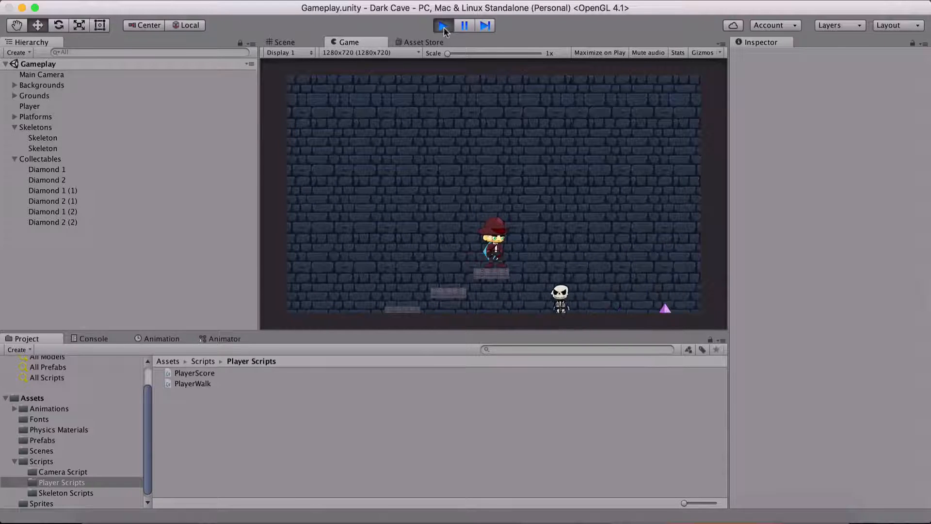
pyautogui.click(47, 169)
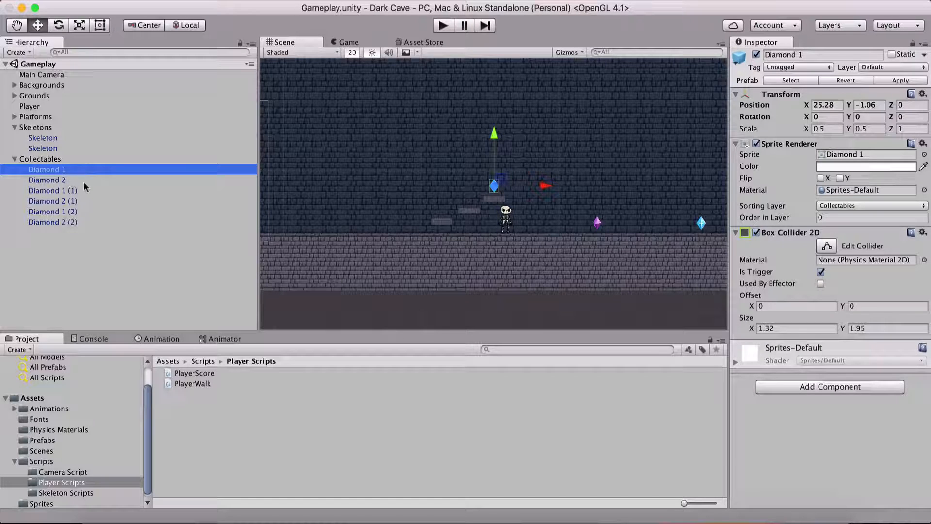
# Step: Tag the Diamond 1 and Diamond 2 prefabs as Collectable and check the (2) copies
pyautogui.click(47, 179)
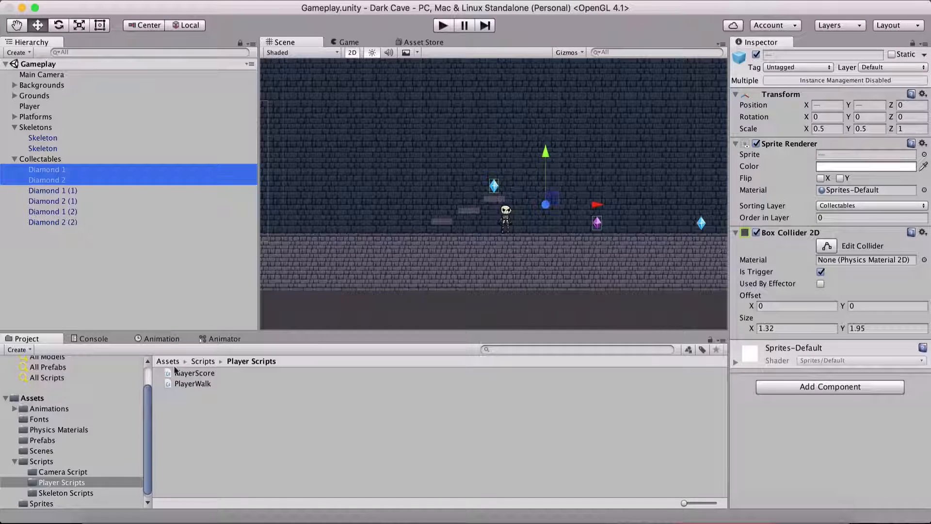
pyautogui.click(42, 441)
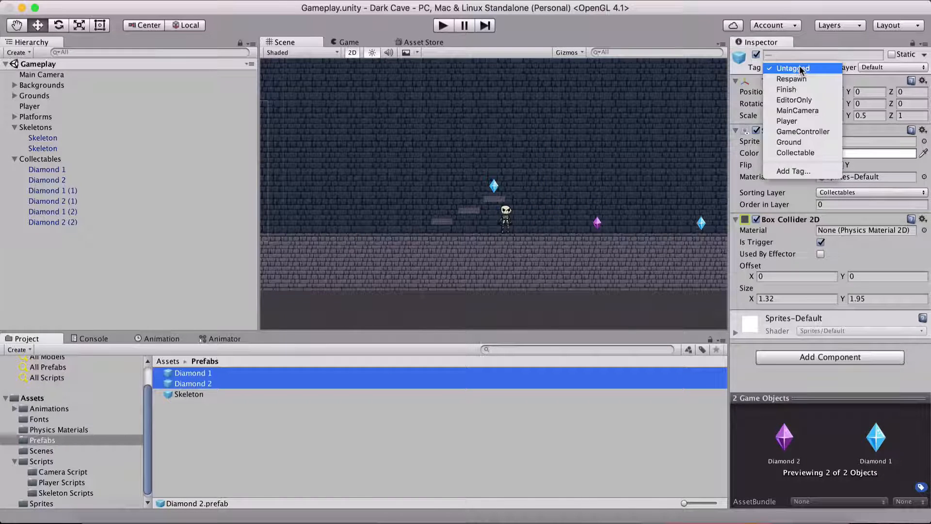
pyautogui.click(795, 153)
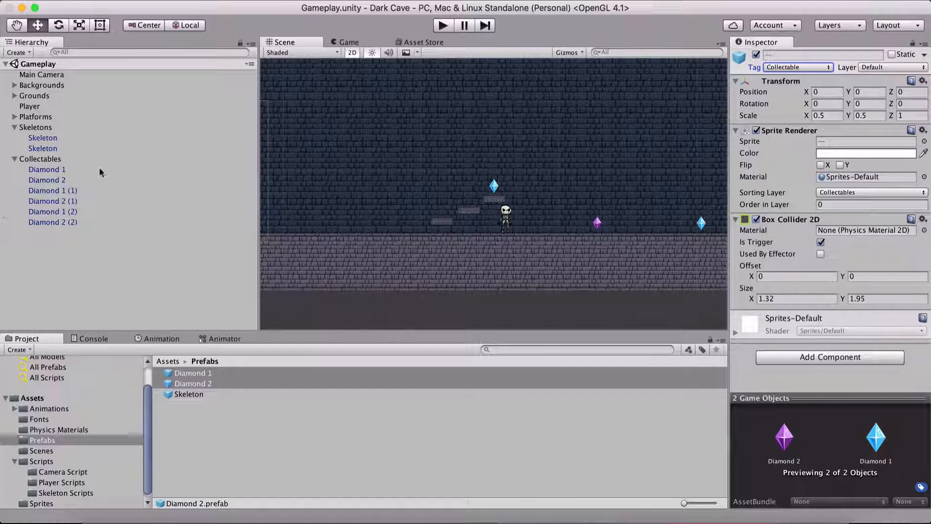
pyautogui.click(53, 211)
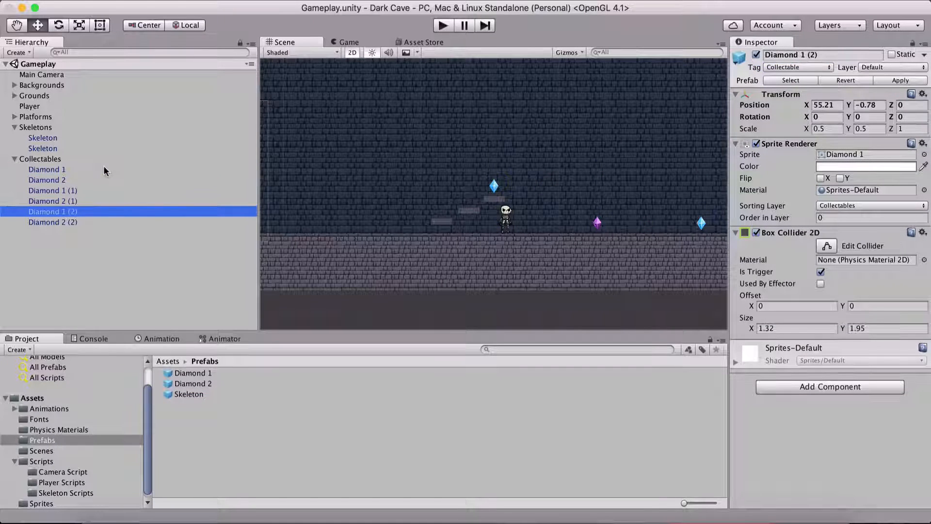
pyautogui.click(52, 221)
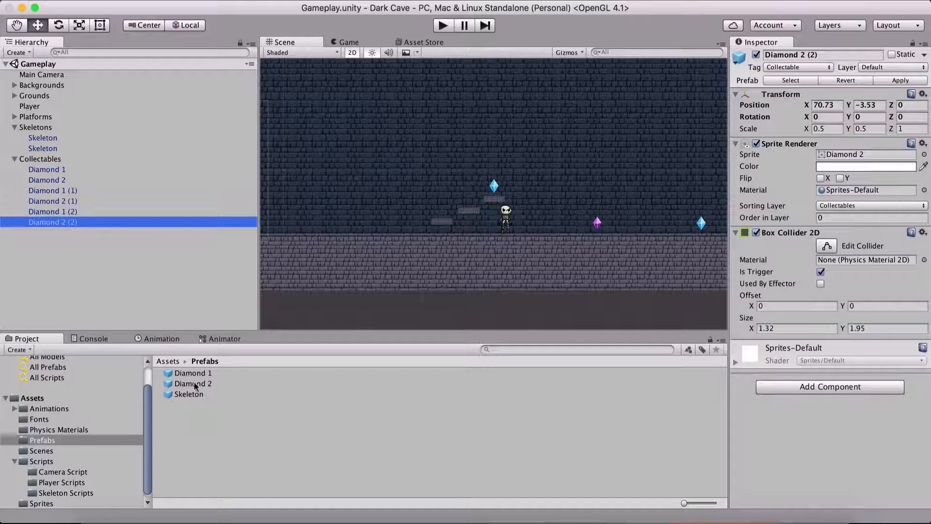
pyautogui.click(192, 373)
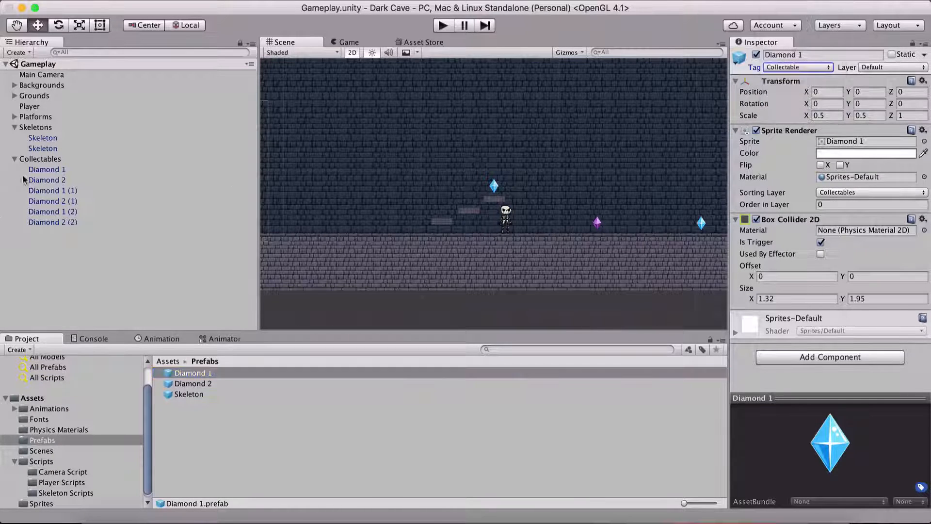
# Step: Verify Diamond 1 (1) and Diamond 2 (1) keep the Collectable tag
pyautogui.click(53, 201)
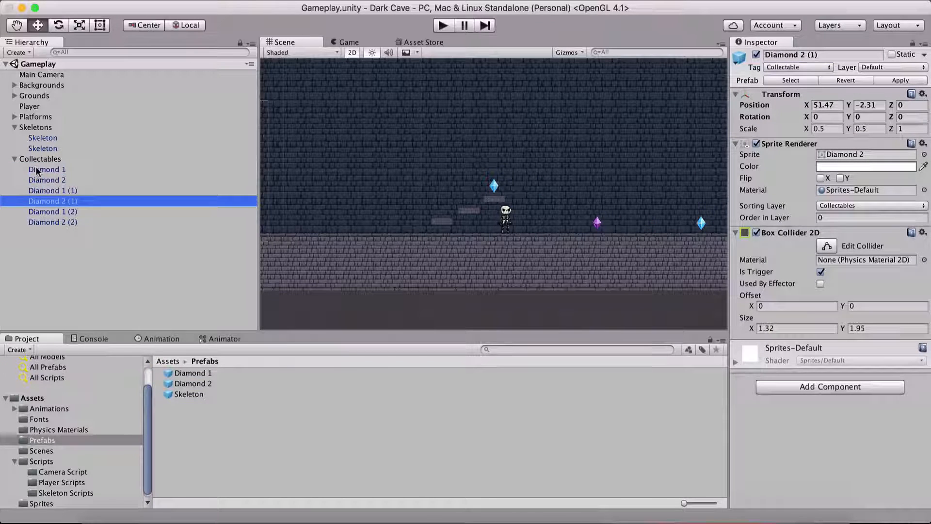
pyautogui.click(47, 190)
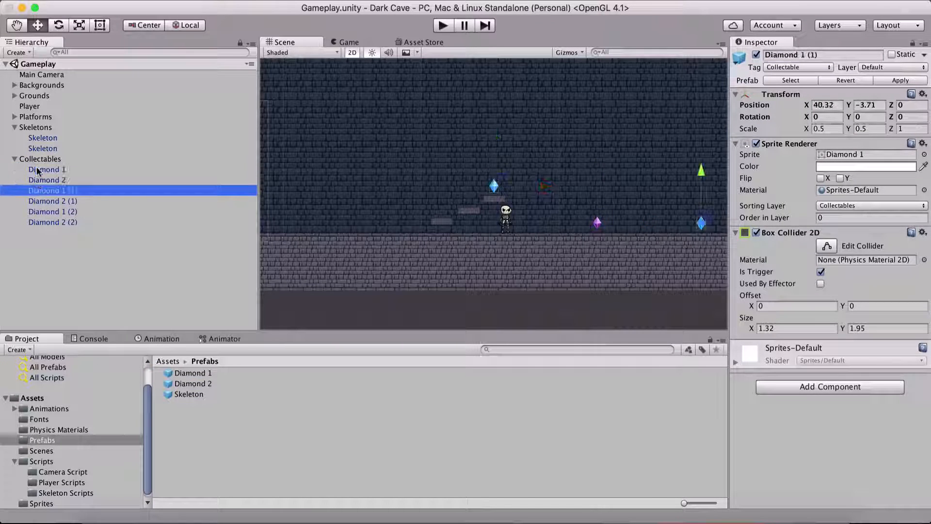
pyautogui.click(797, 67)
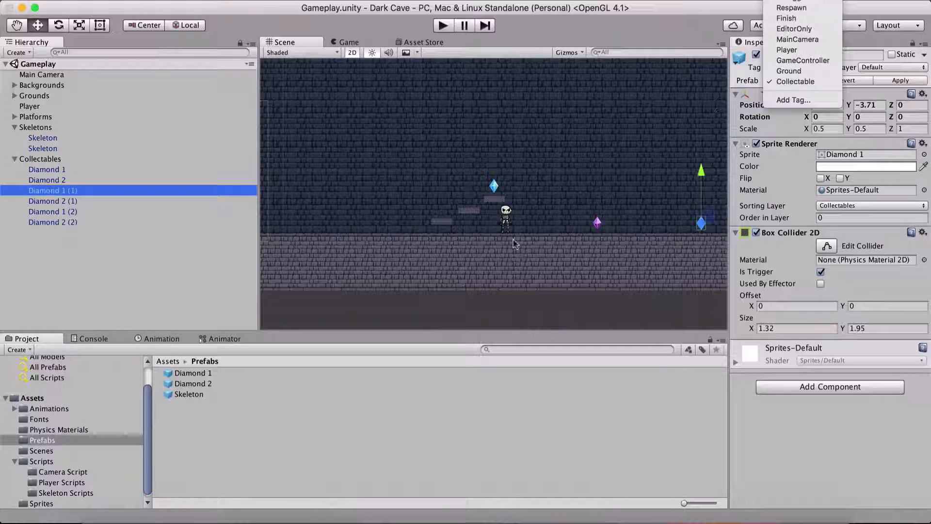
pyautogui.click(795, 82)
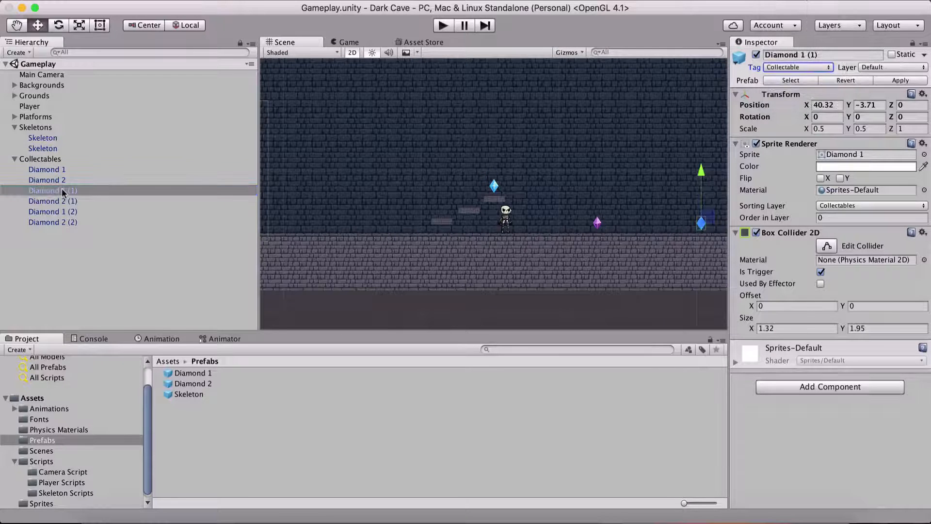
pyautogui.click(53, 190)
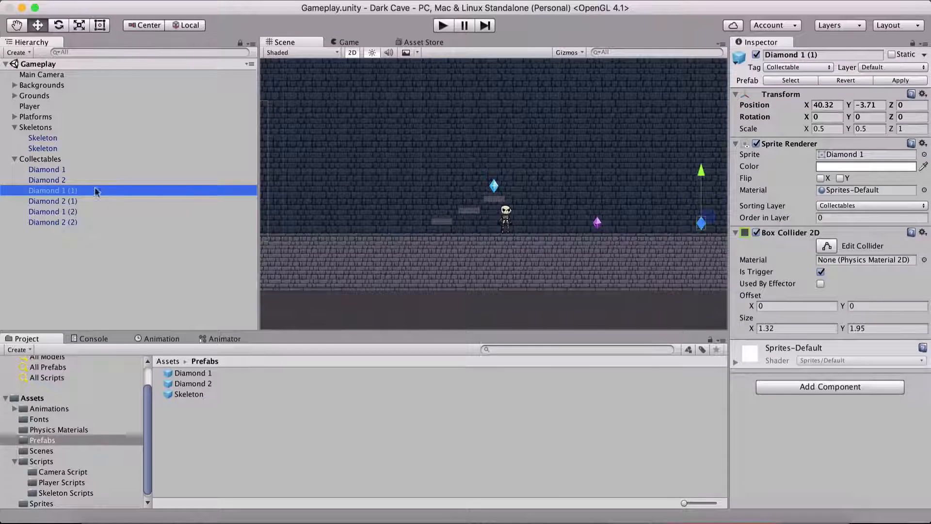
pyautogui.click(797, 67)
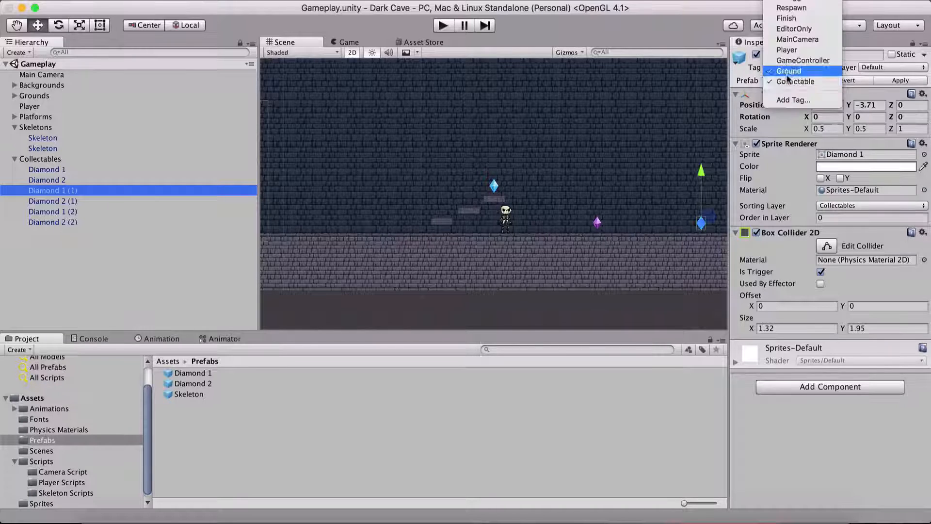
pyautogui.click(794, 82)
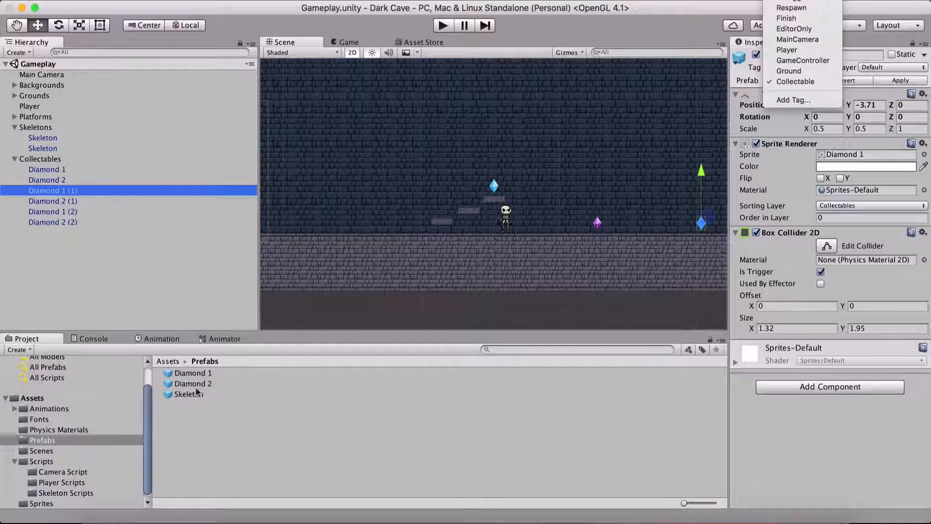
# Step: Reconfirm both diamond prefabs stay tagged Collectable
pyautogui.click(194, 383)
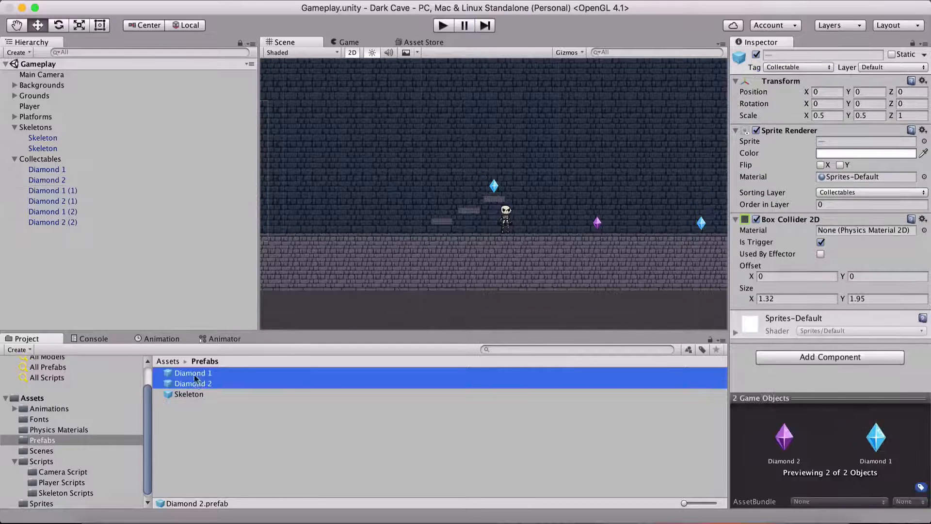
pyautogui.moveTo(218, 434)
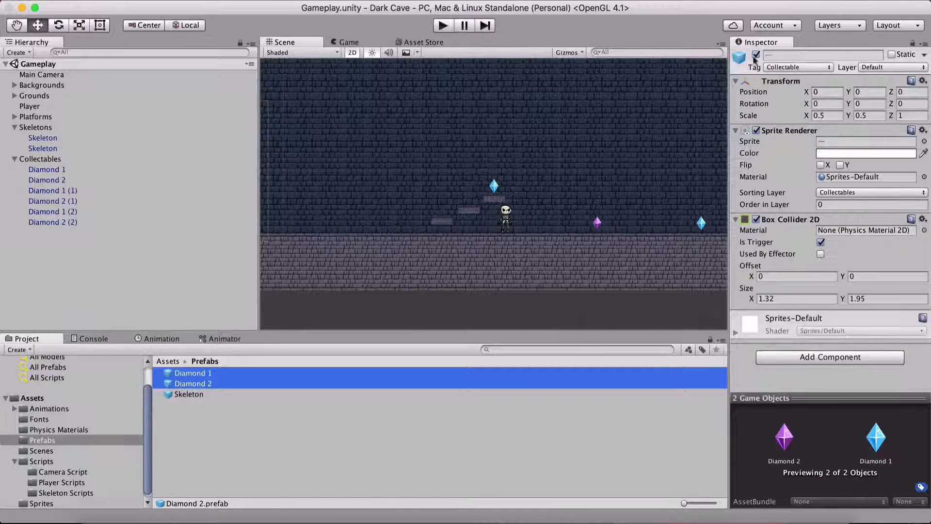
pyautogui.click(796, 67)
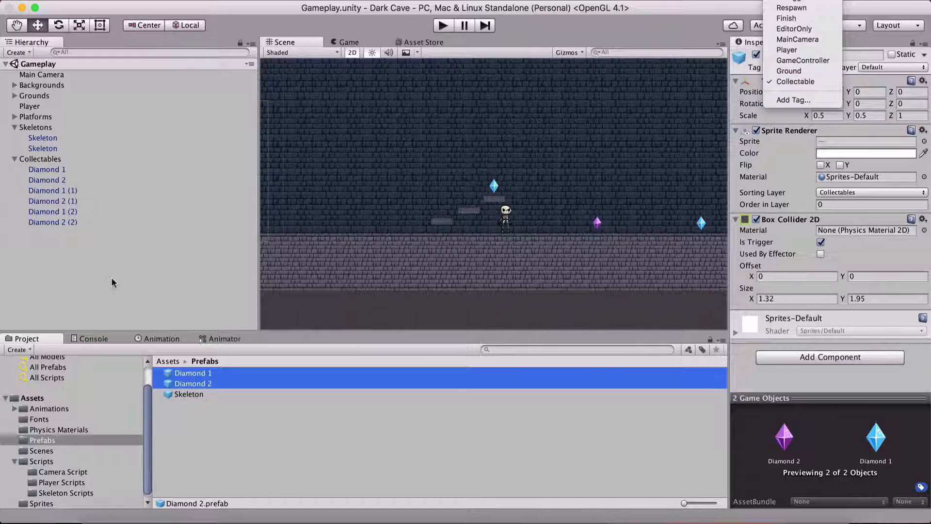
pyautogui.click(796, 81)
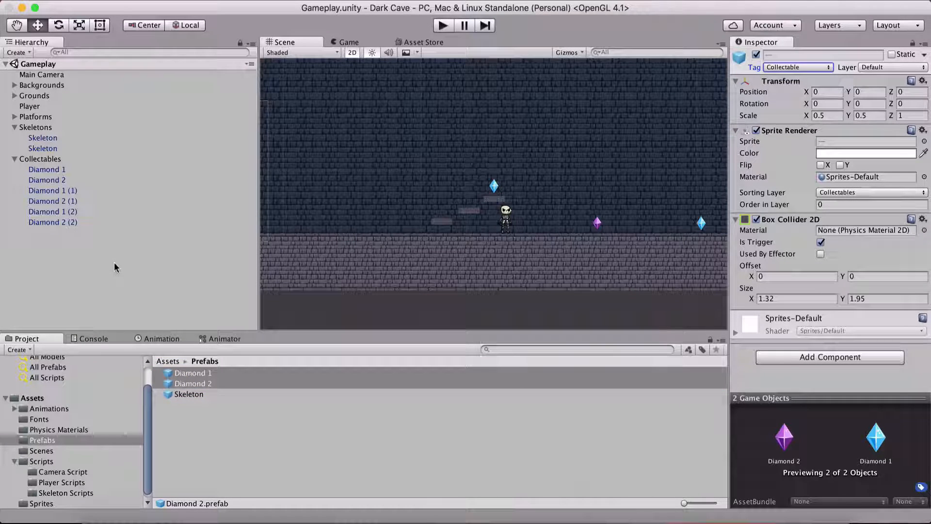
pyautogui.moveTo(200, 275)
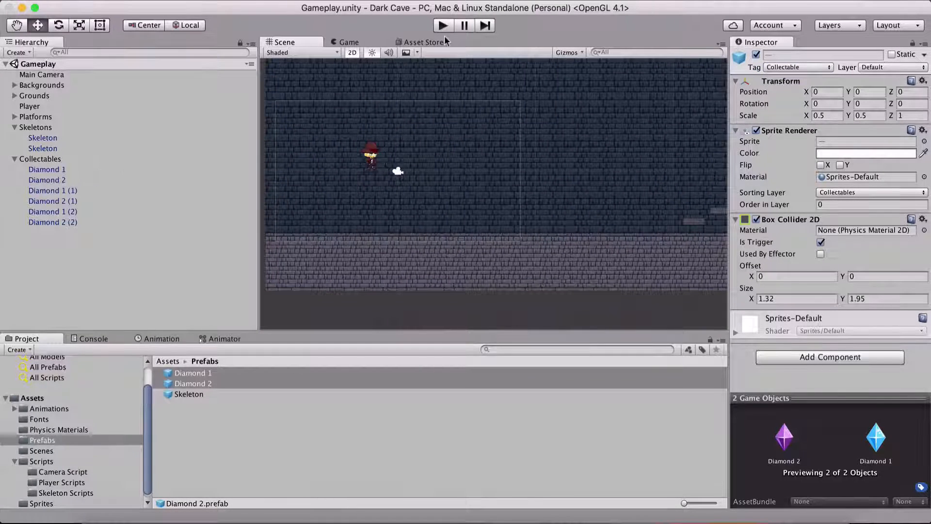
# Step: Start a play test with all diamonds tagged Collectable
pyautogui.click(442, 25)
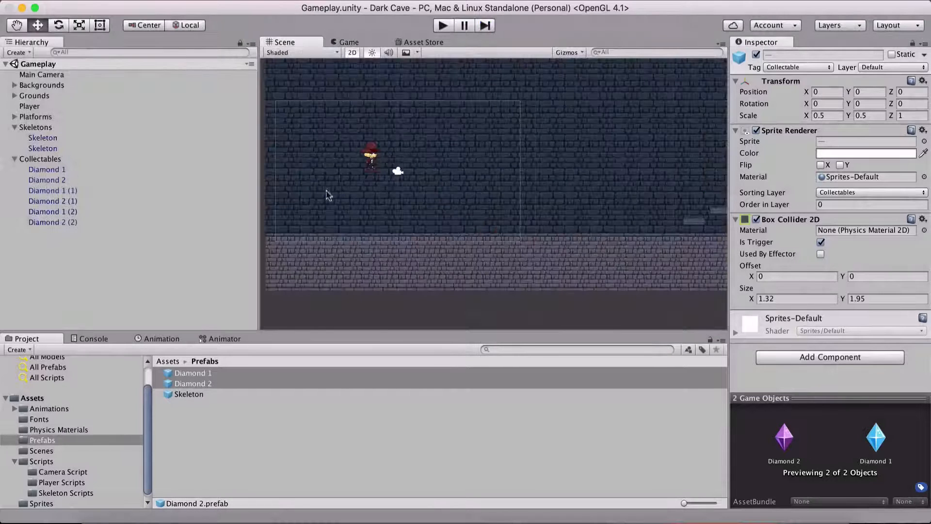
# Step: Add a new tag named Skeleton to the project from the Skeleton prefab's Tag list
pyautogui.click(189, 394)
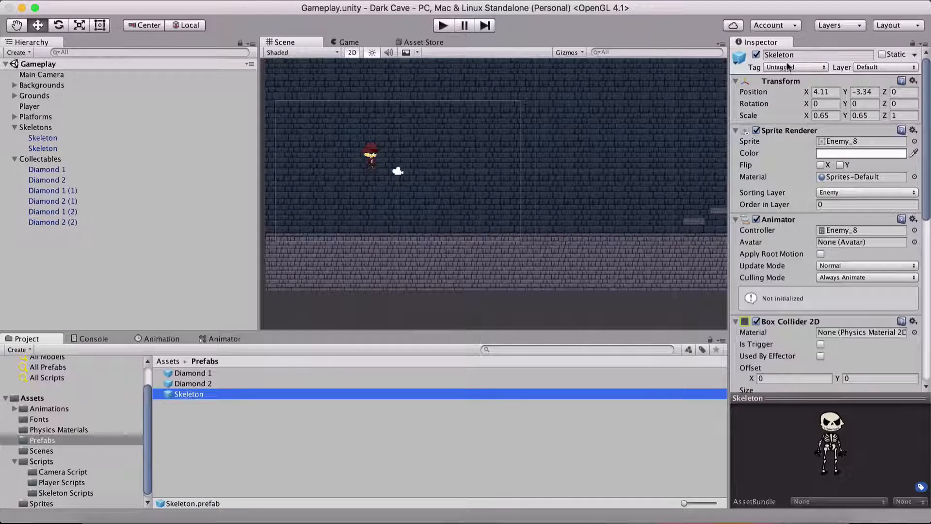
pyautogui.click(794, 67)
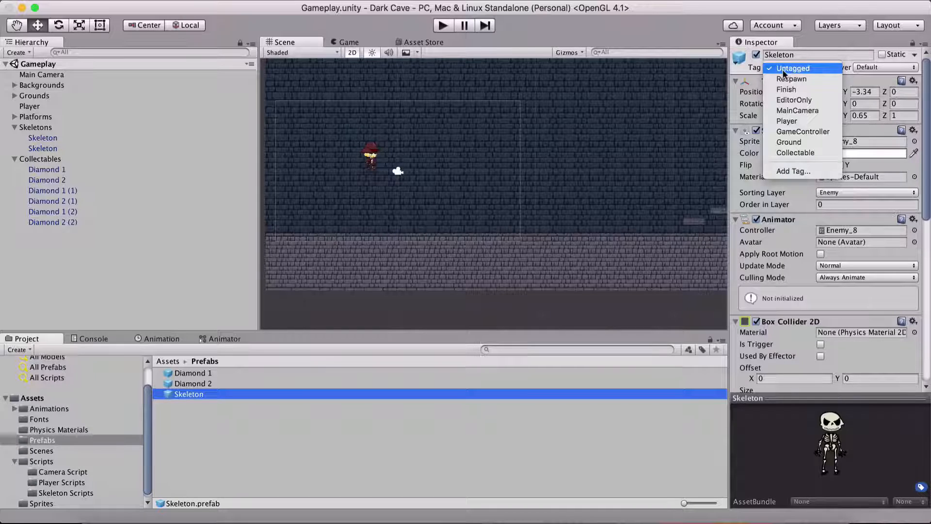
pyautogui.click(792, 170)
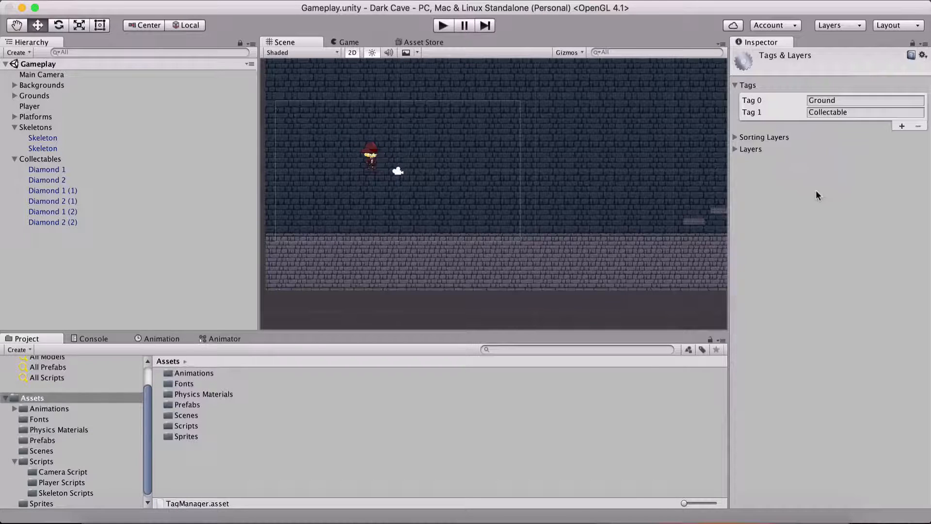
pyautogui.click(901, 126)
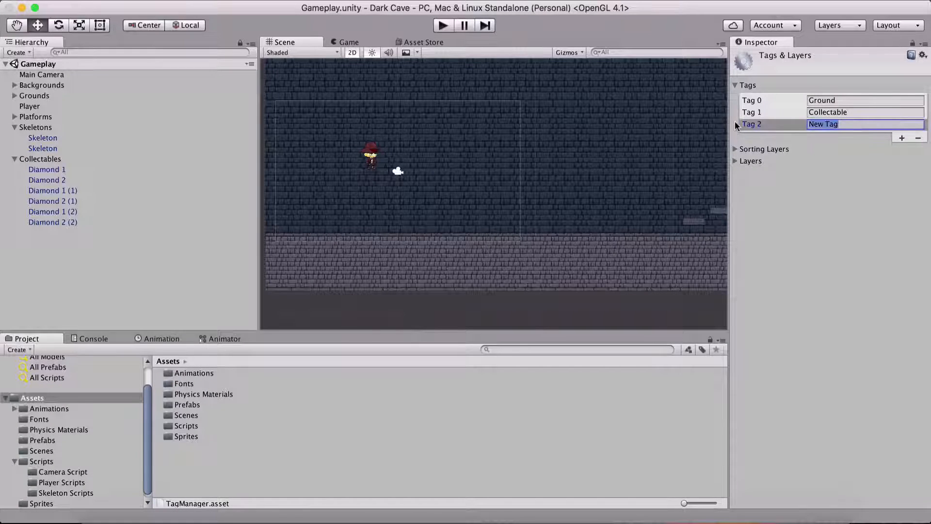
pyautogui.write('Skeleton')
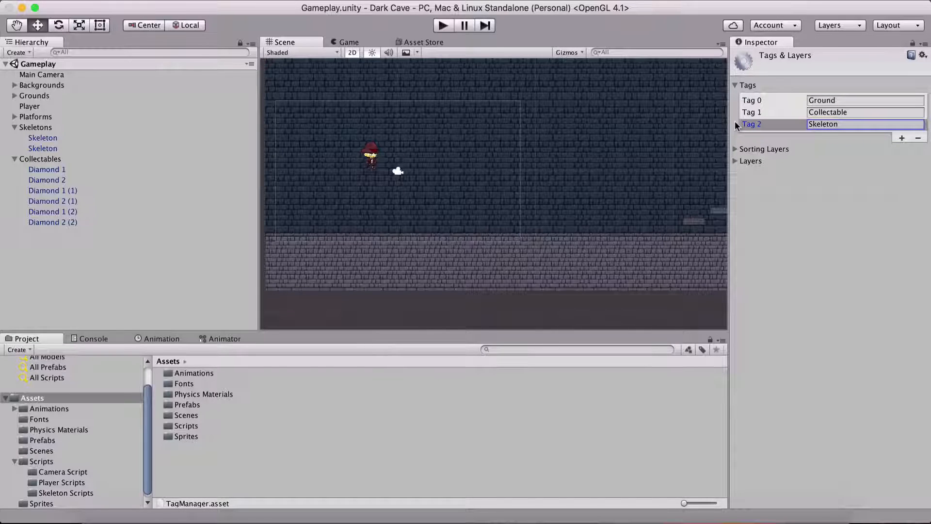
pyautogui.moveTo(848, 178)
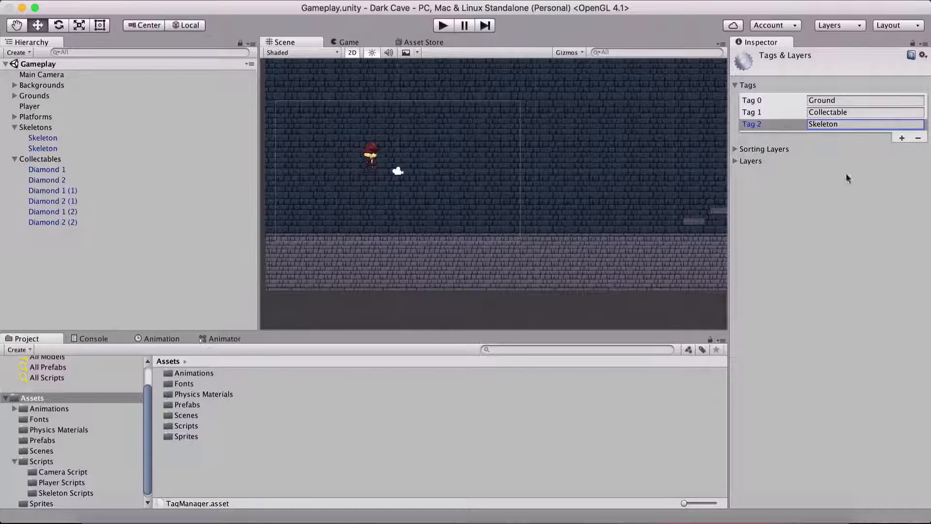
# Step: Assign the Skeleton tag to the Skeleton prefab and return to the PlayerScore script
pyautogui.click(43, 147)
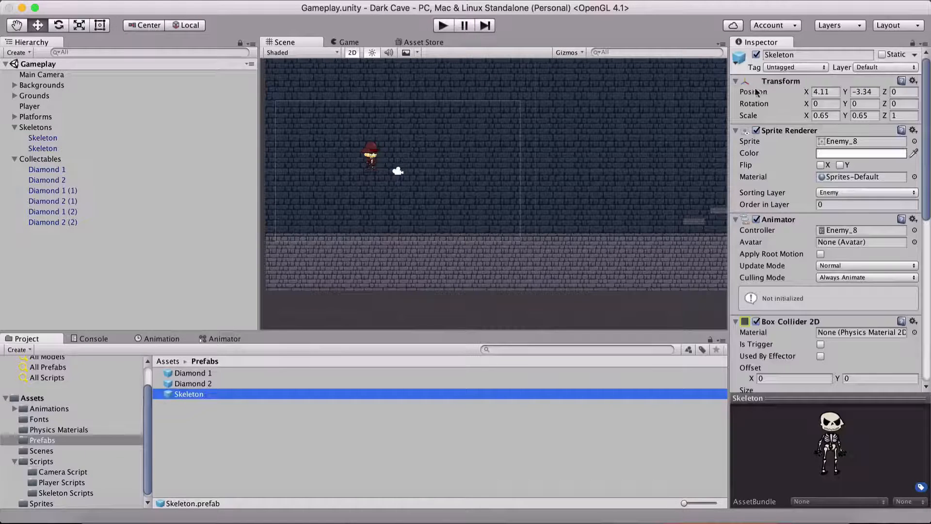
pyautogui.click(796, 67)
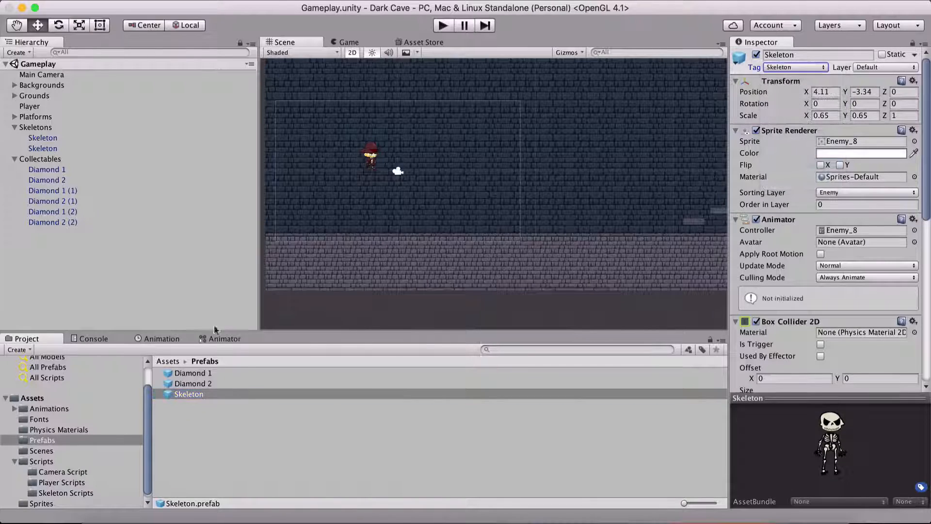
pyautogui.click(42, 148)
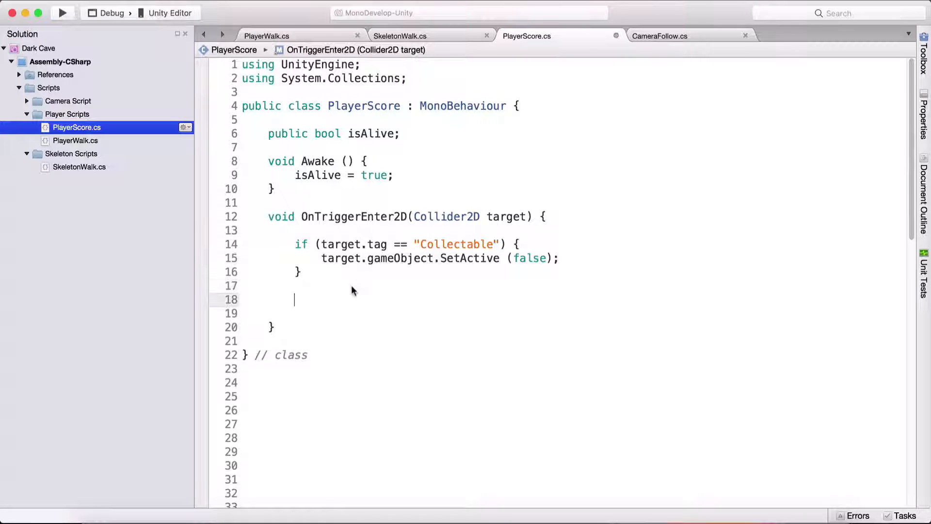
# Step: Add an if (target.tag == "Skeleton") branch in OnTriggerEnter2D with isAlive = false commented out
pyautogui.write('i')
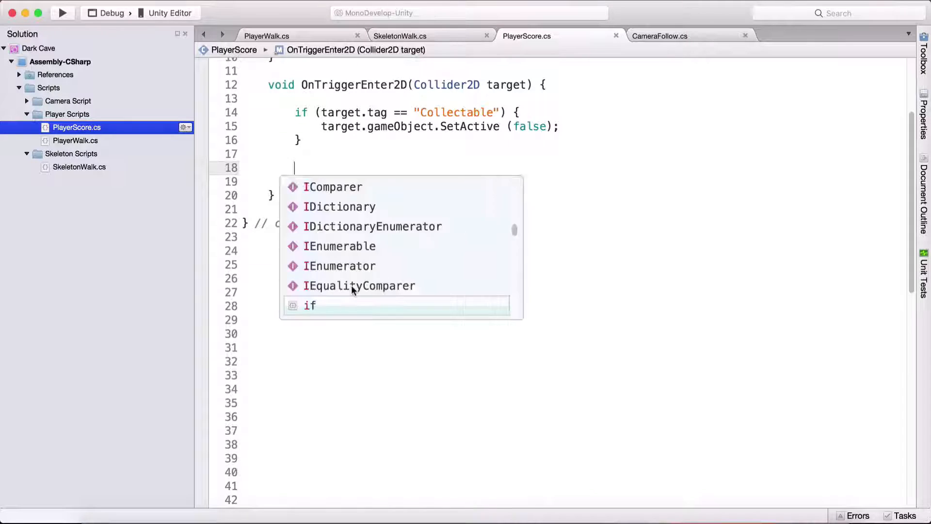
pyautogui.write('if(target.tag')
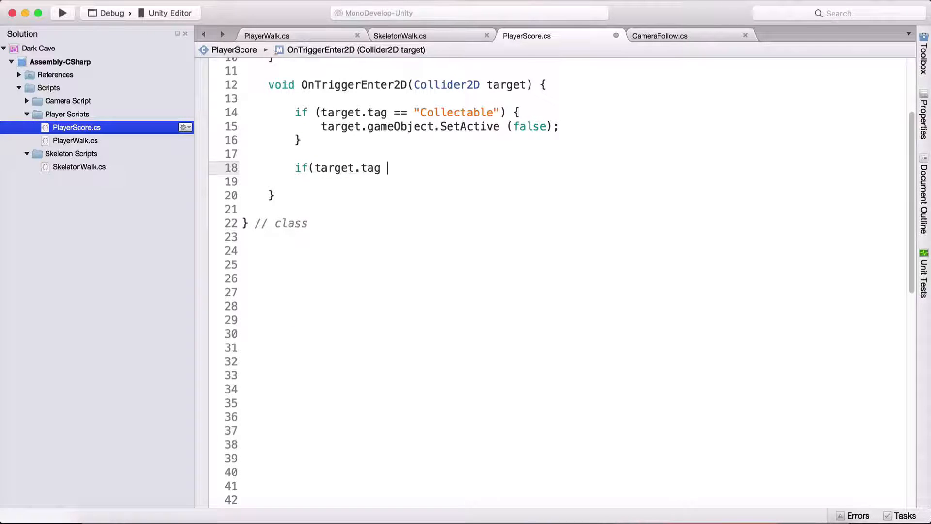
pyautogui.write('== "Skeleton"')
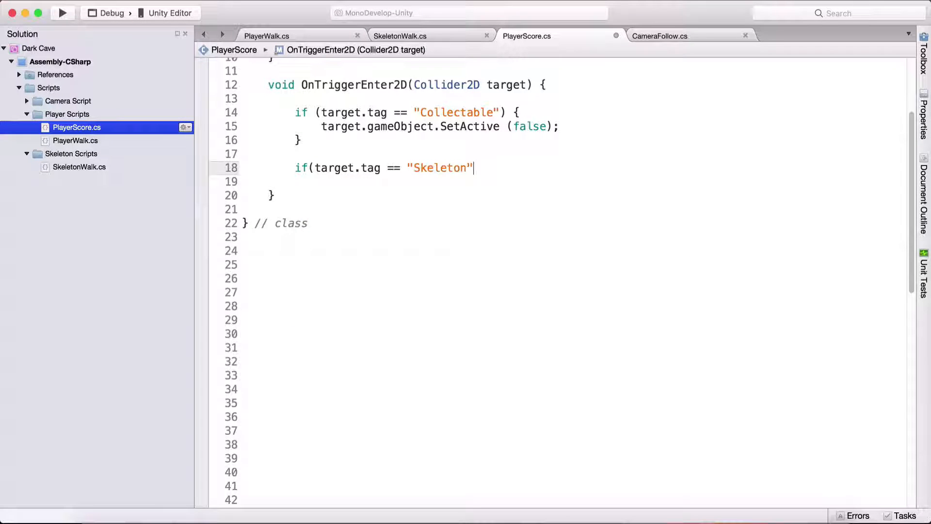
pyautogui.write(') Pin')
pyautogui.click(575, 181)
pyautogui.write('isAlive')
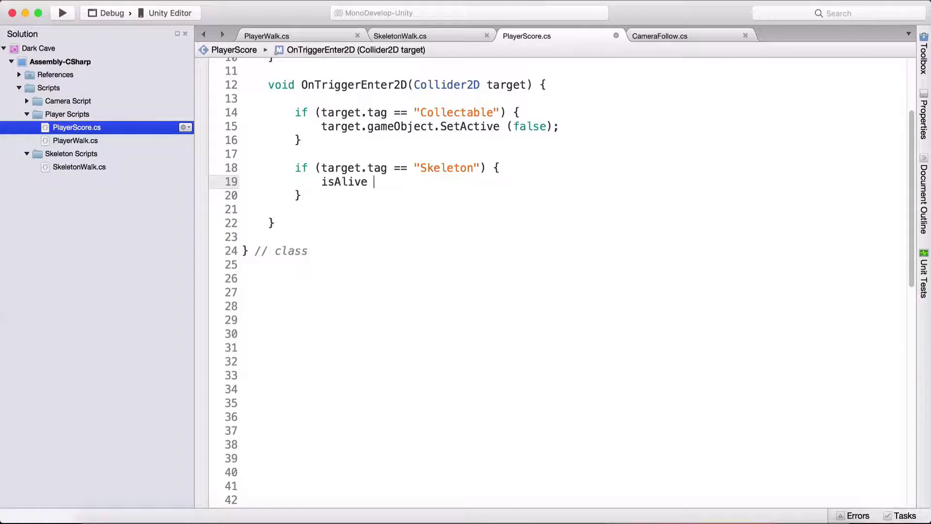
pyautogui.write('= false;')
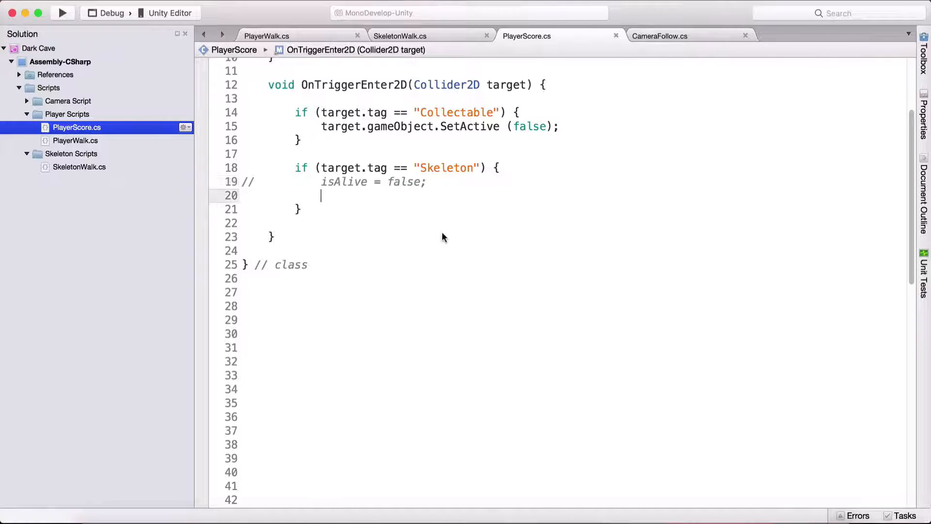
pyautogui.moveTo(321, 182); pyautogui.dragTo(321, 195)
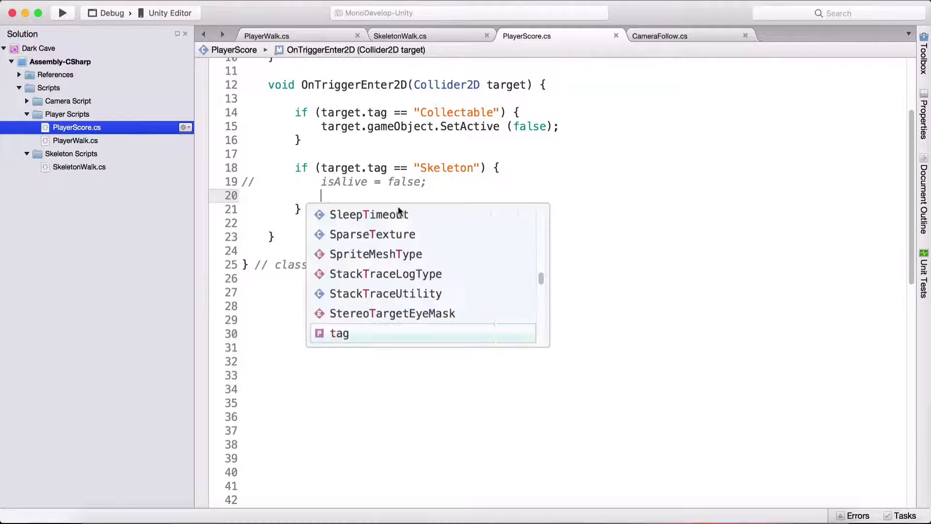
# Step: Inside the branch set transform.position = new Vector3(0, 100000, 0) to hide the player
pyautogui.write('transform.position =')
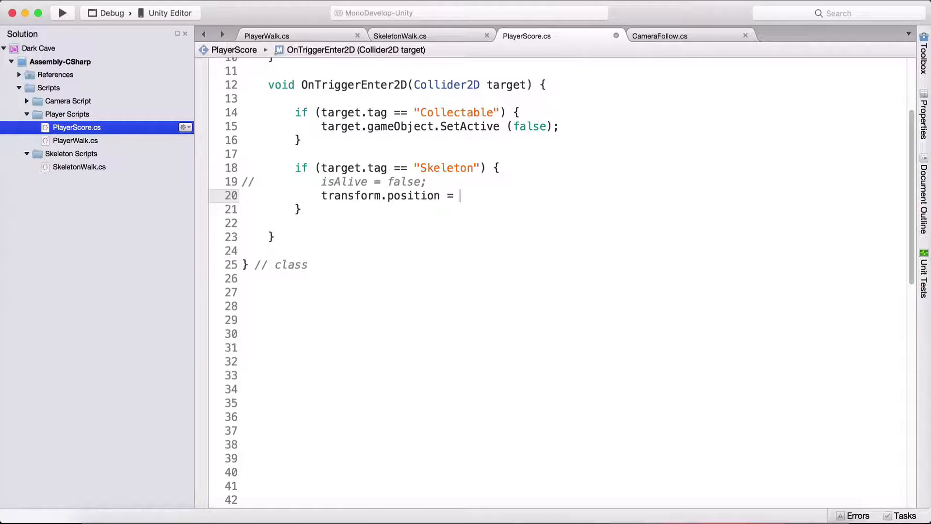
pyautogui.write('new Vector3')
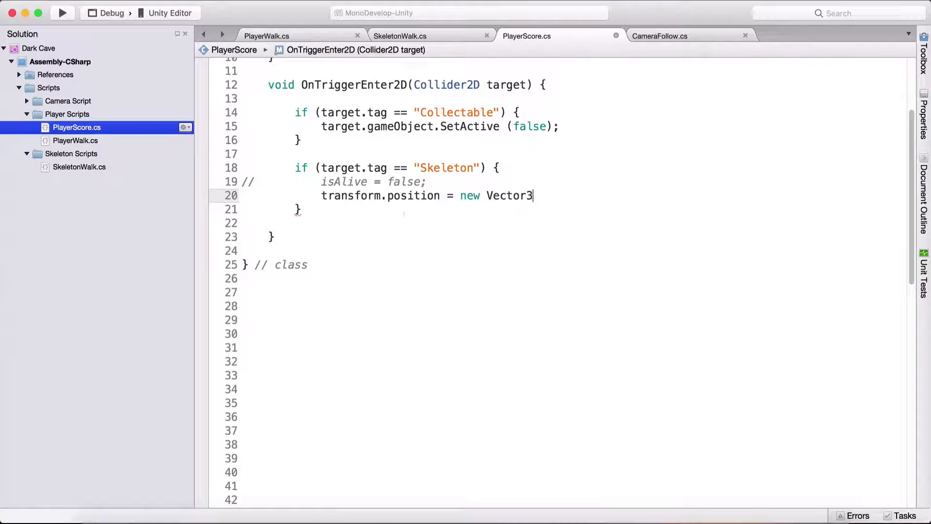
pyautogui.write('(0);')
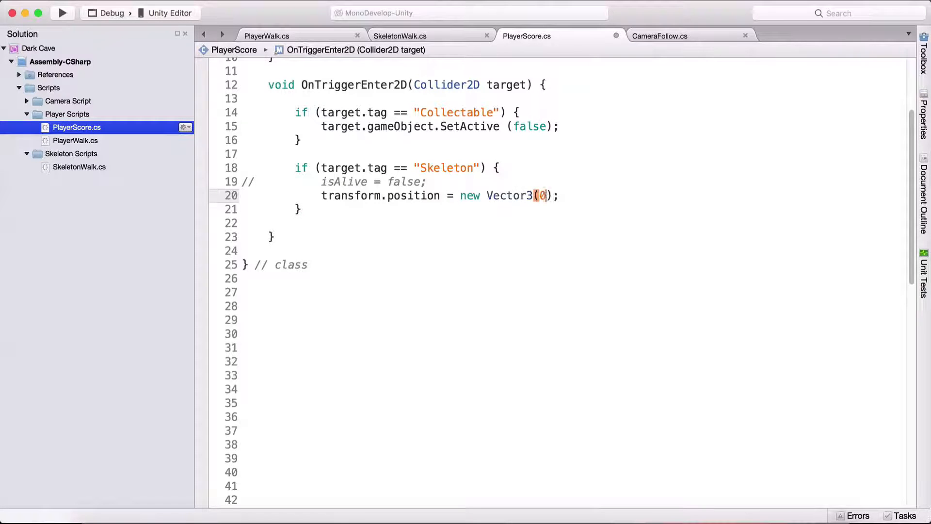
pyautogui.write(', 100000,')
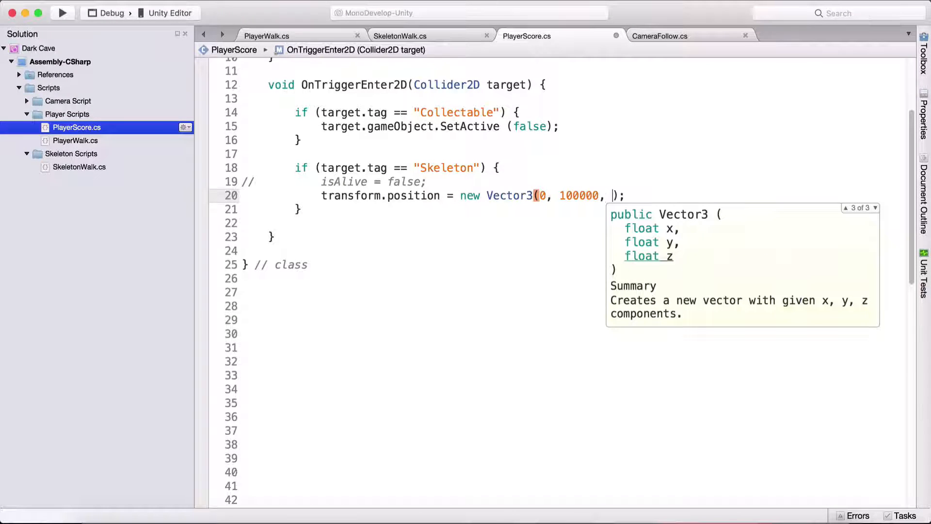
pyautogui.write('0')
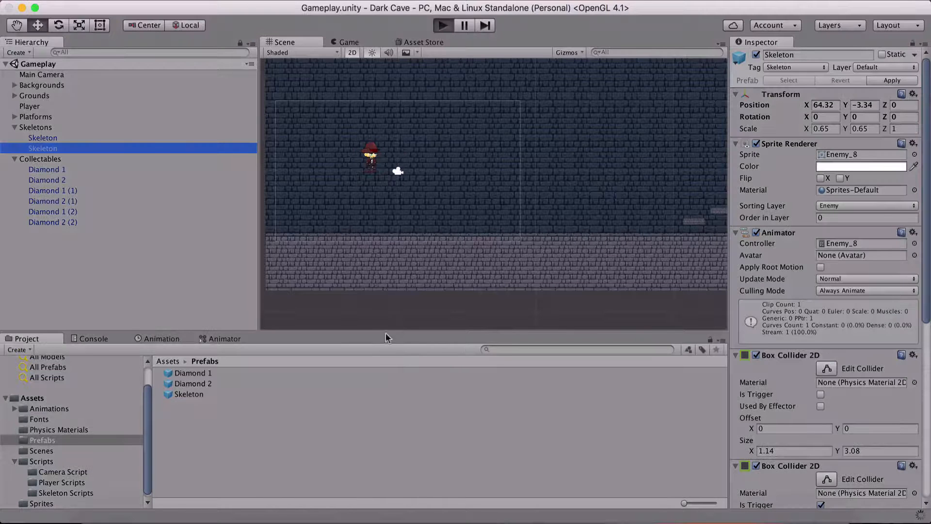
pyautogui.click(443, 25)
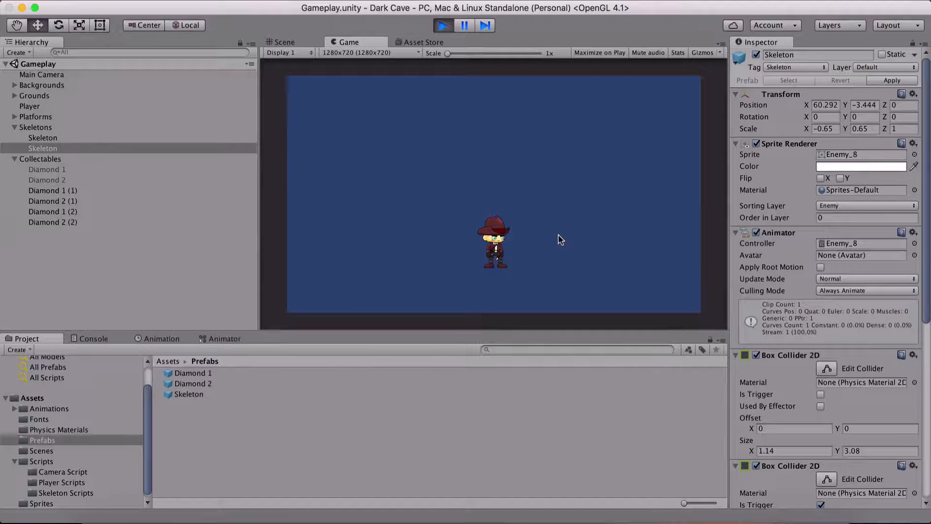
pyautogui.click(443, 25)
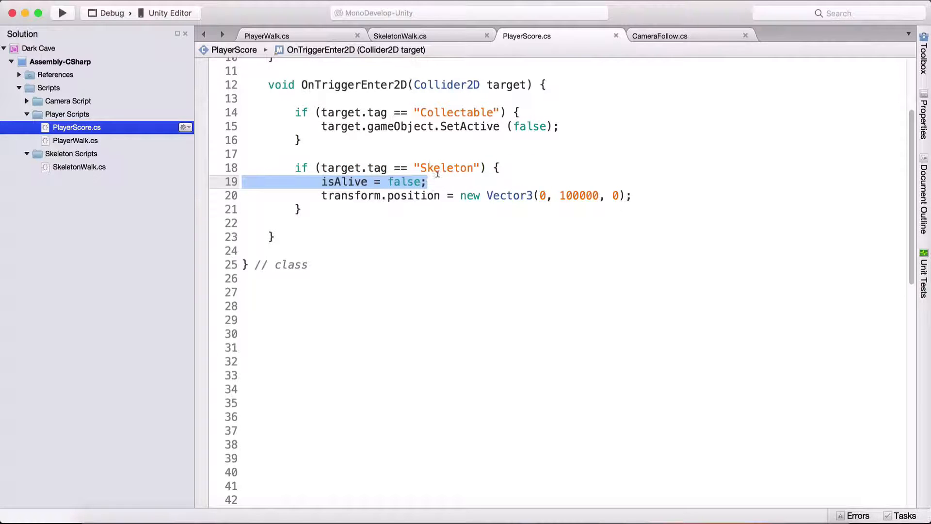
# Step: Check CameraFollow's isAlive guard around FollowPlayer, then return to Unity
pyautogui.click(659, 36)
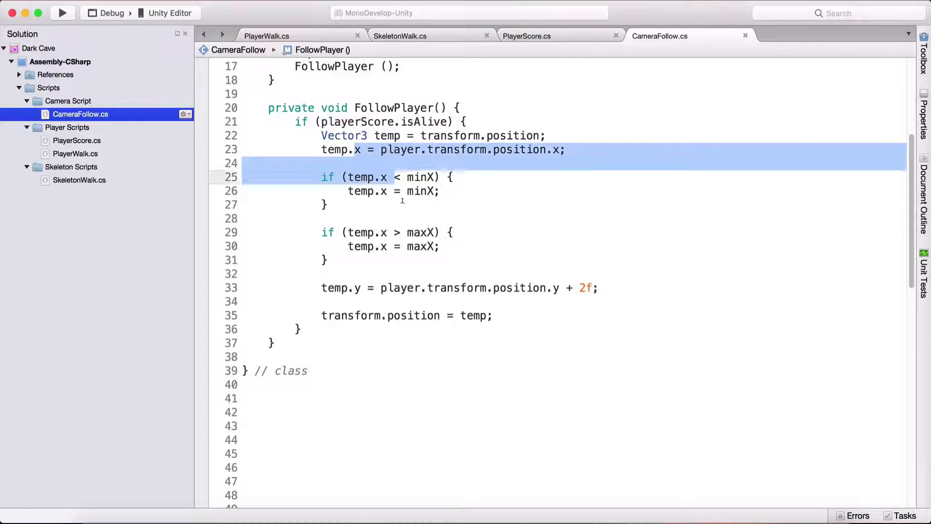
pyautogui.click(325, 260)
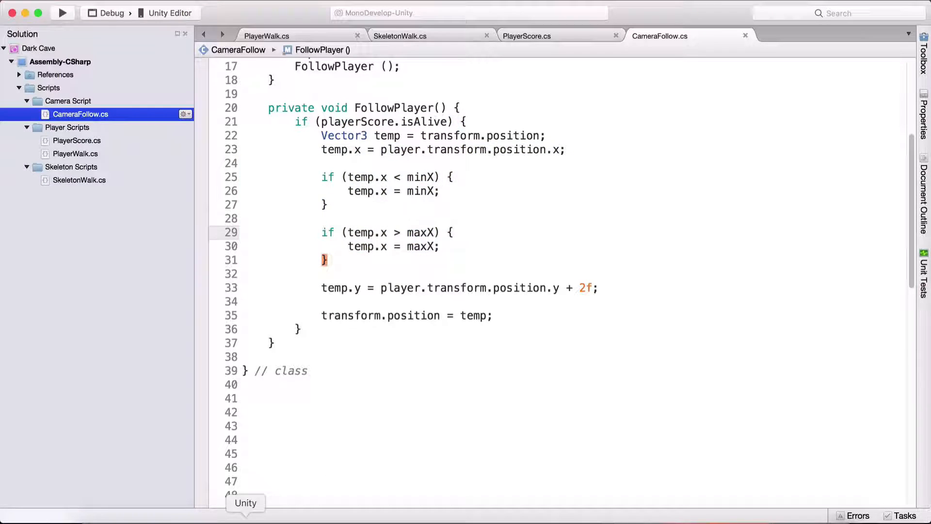
pyautogui.click(244, 503)
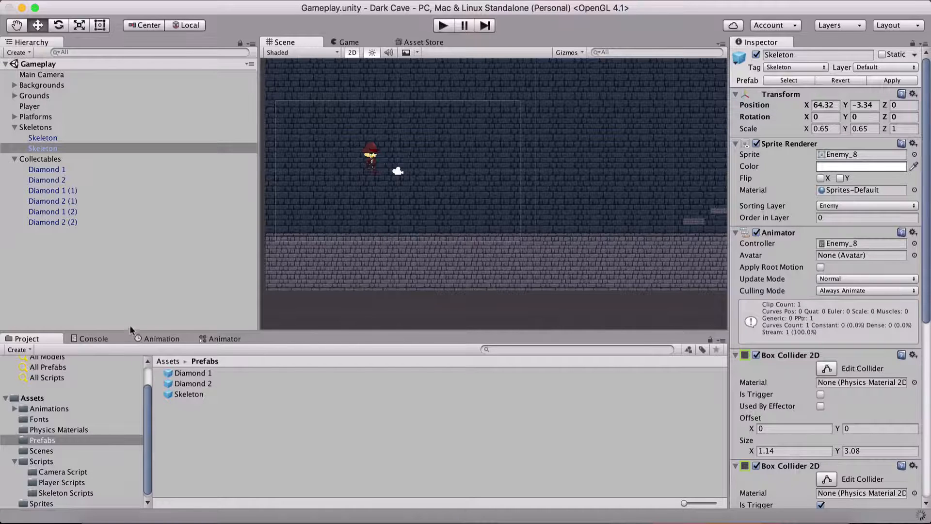
pyautogui.click(442, 25)
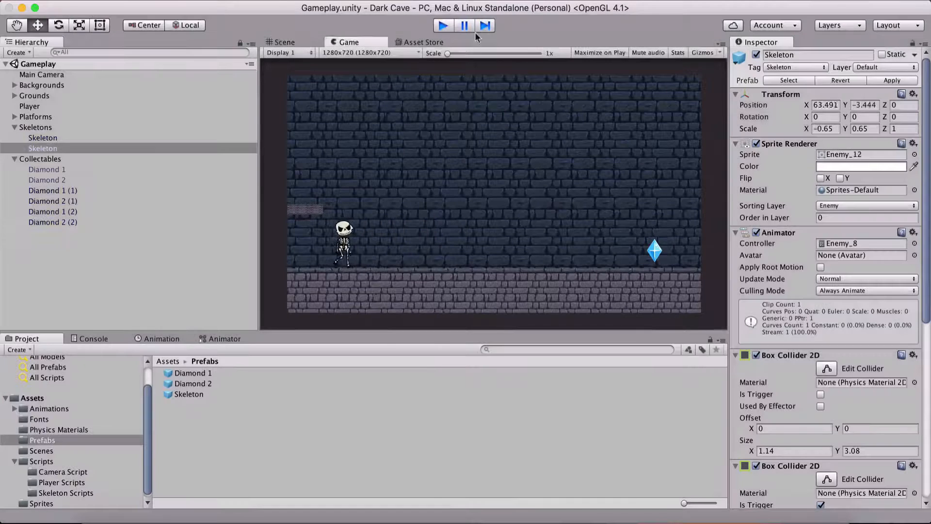
pyautogui.click(284, 41)
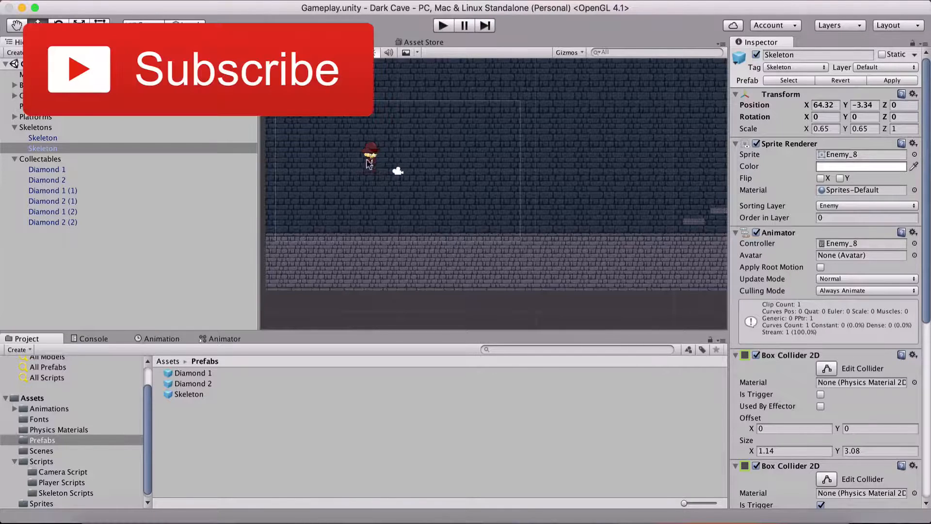
pyautogui.moveTo(118, 288)
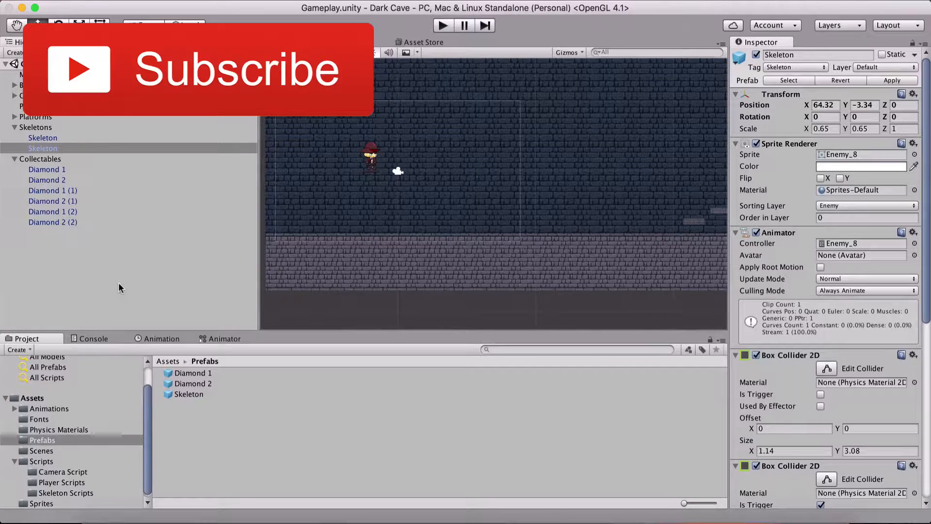